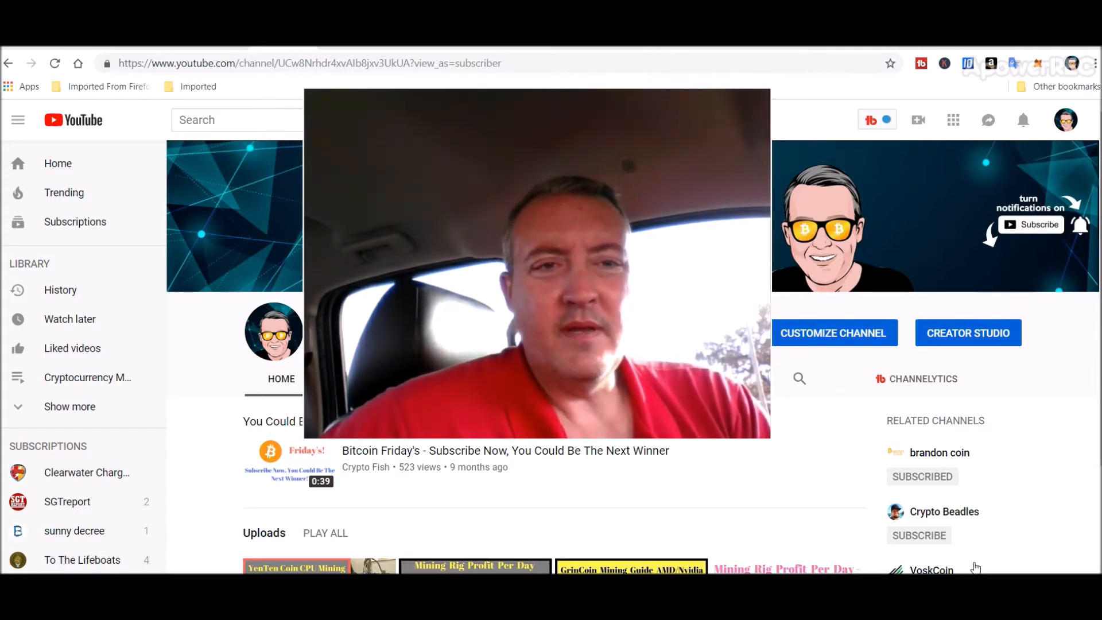
{"action": "mouse_move", "coordinate": [961, 553]}
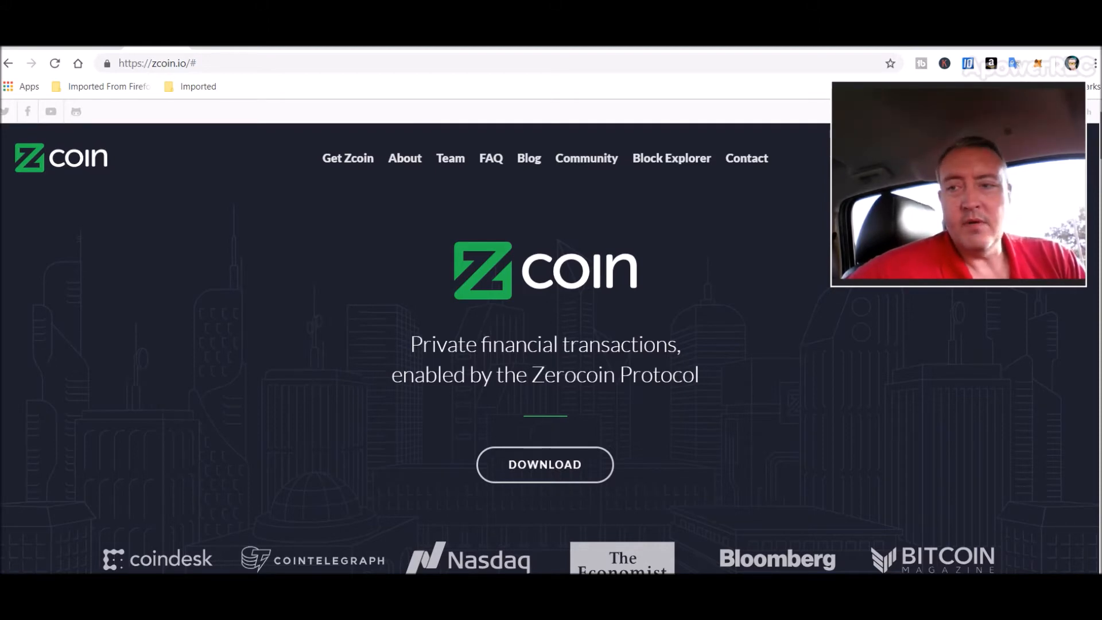
Scroll the zcoin.io home page down to the Bitcoin privacy section
{"action": "scroll", "scroll_direction": "down", "scroll_amount": 3}
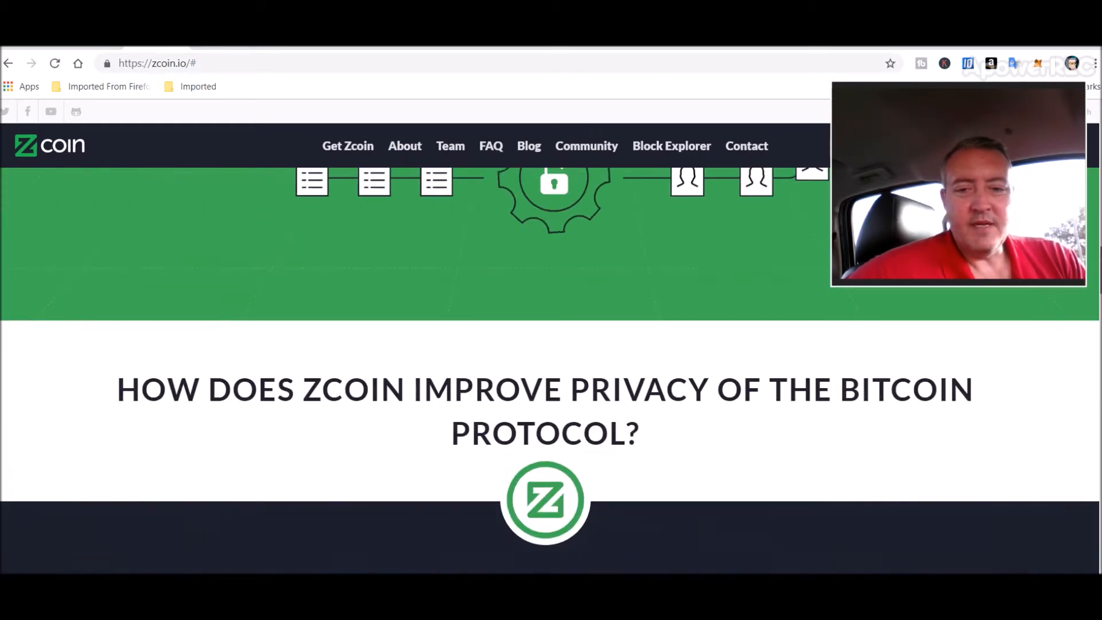
{"action": "scroll", "scroll_direction": "down", "scroll_amount": 3}
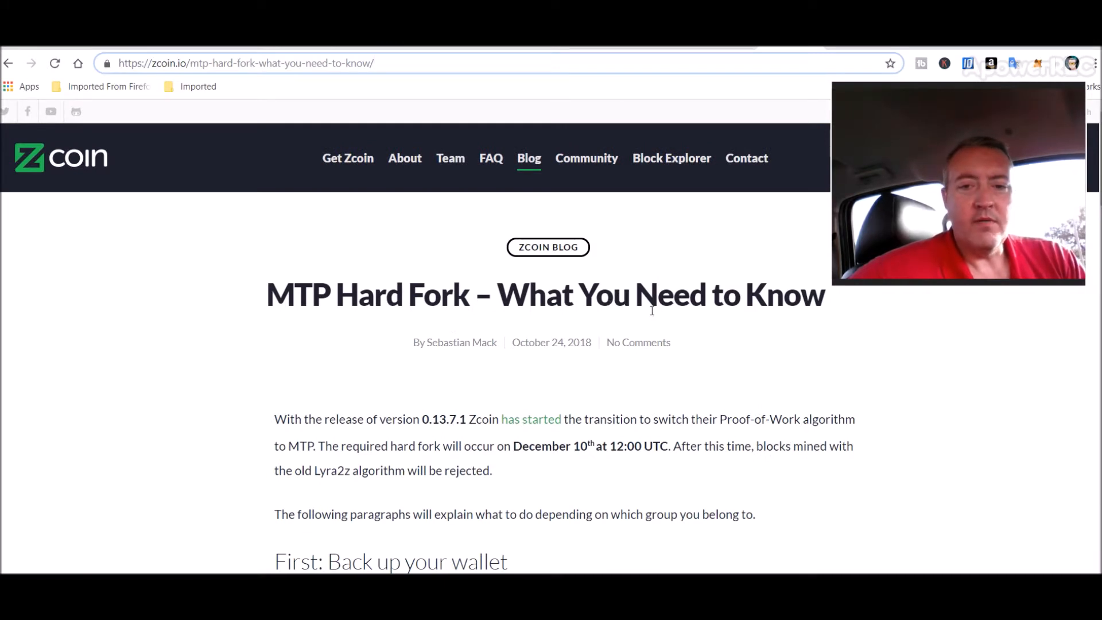
{"action": "mouse_move", "coordinate": [890, 396]}
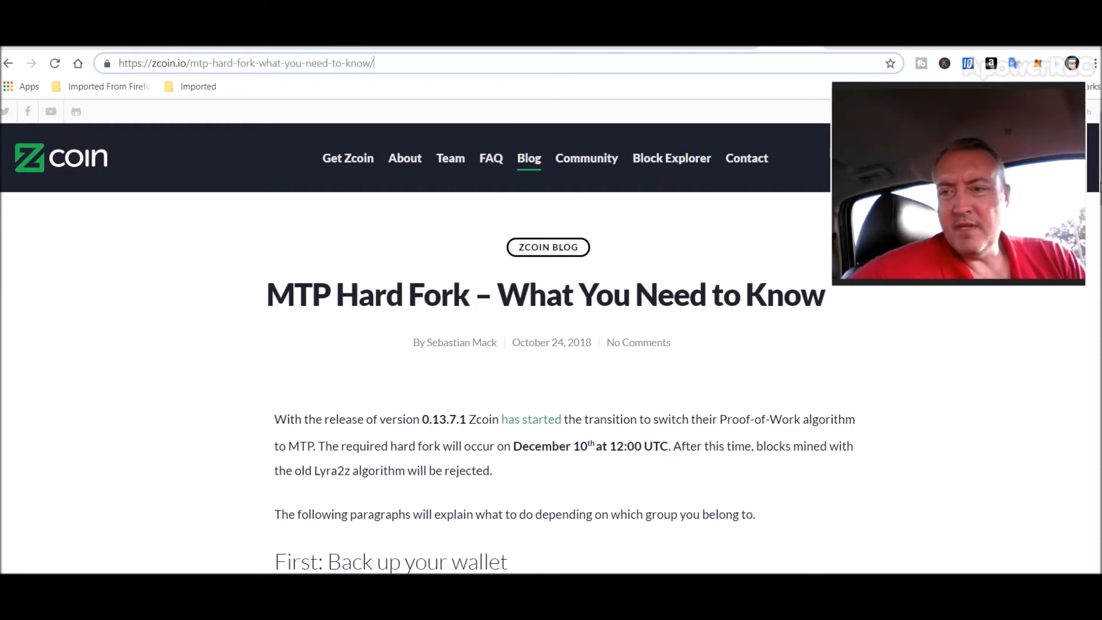
Scroll through the MTP Hard Fork blog post to its upgrade guidance
{"action": "scroll", "scroll_direction": "down", "scroll_amount": 3}
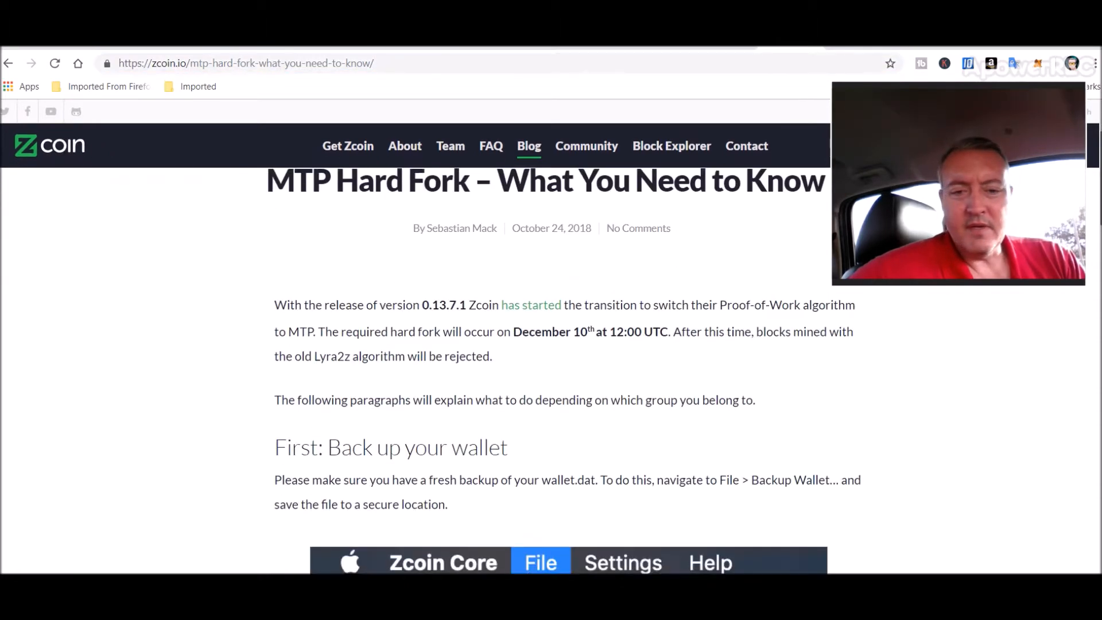
{"action": "scroll", "scroll_direction": "down", "scroll_amount": 3}
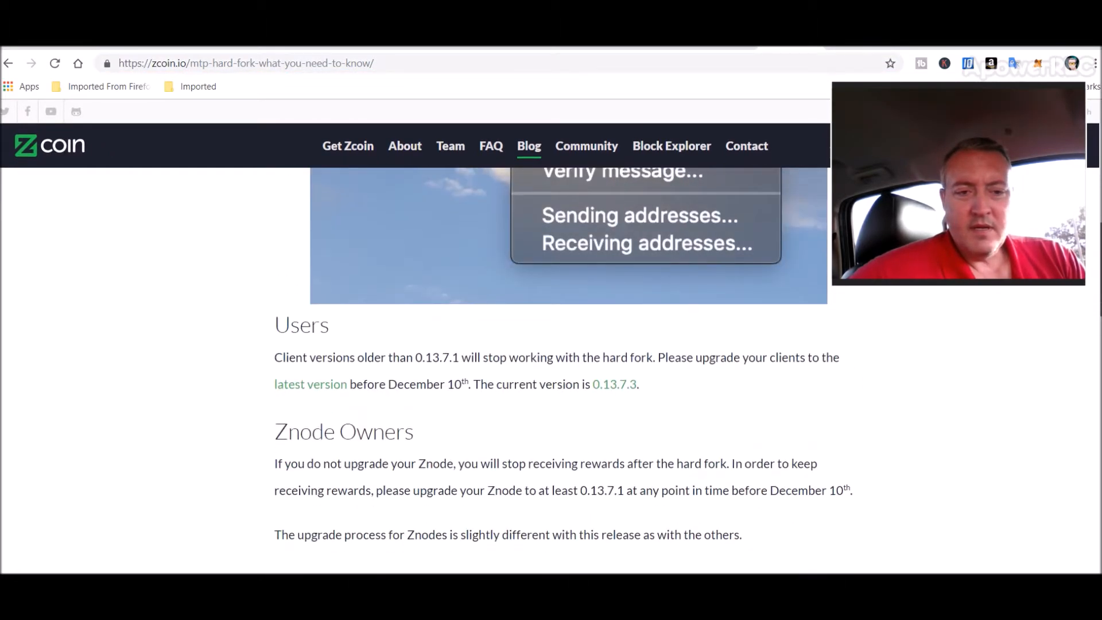
{"action": "scroll", "scroll_direction": "down", "scroll_amount": 3}
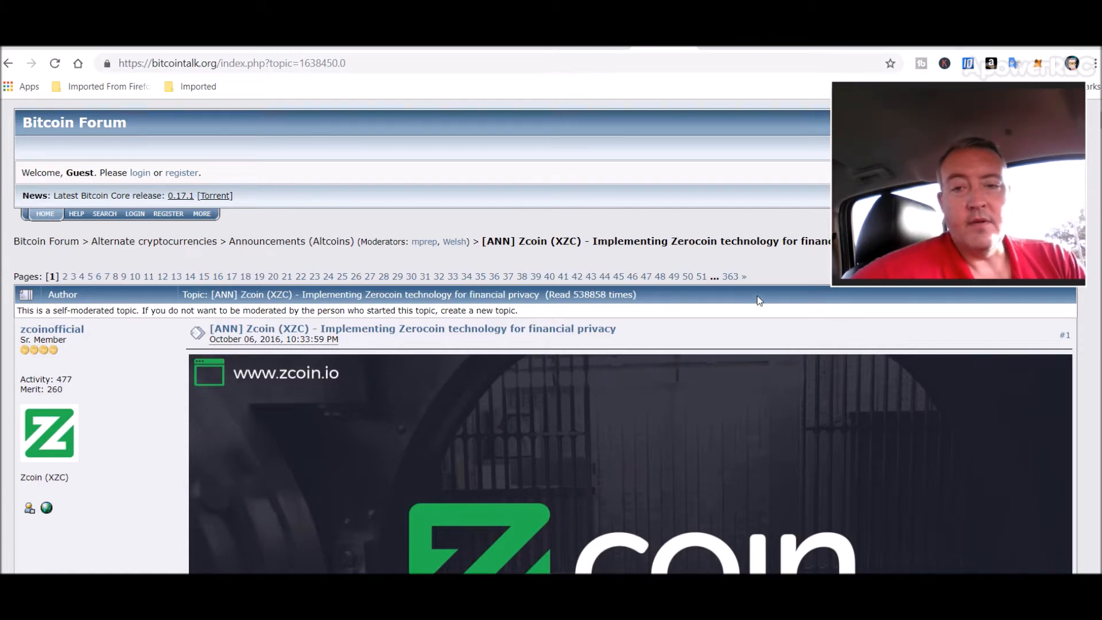
{"action": "mouse_move", "coordinate": [764, 302]}
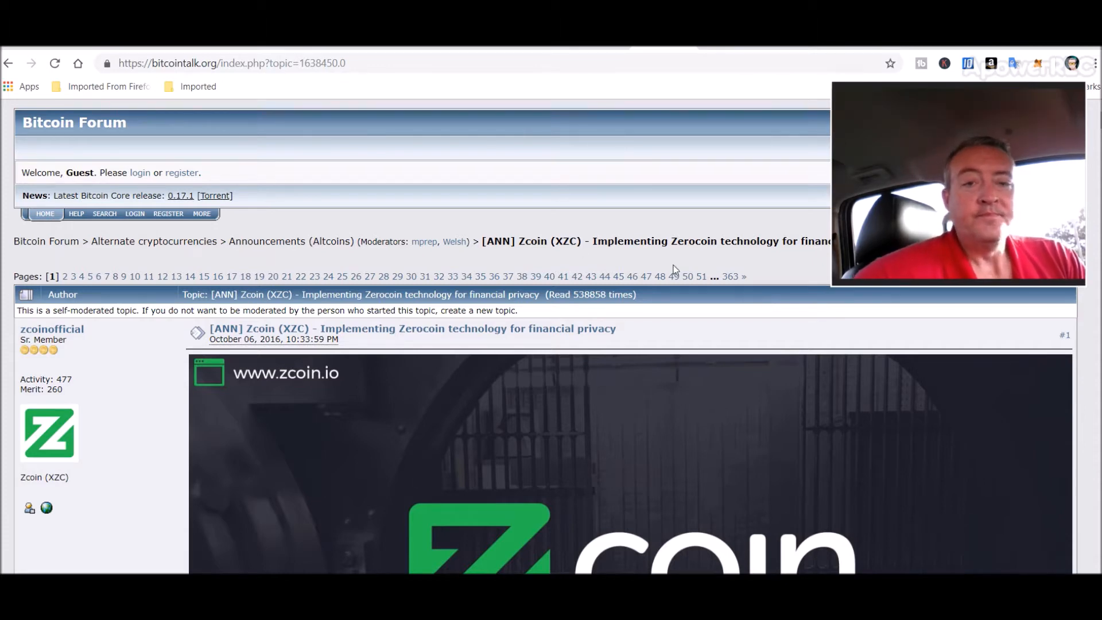
{"action": "mouse_move", "coordinate": [424, 201]}
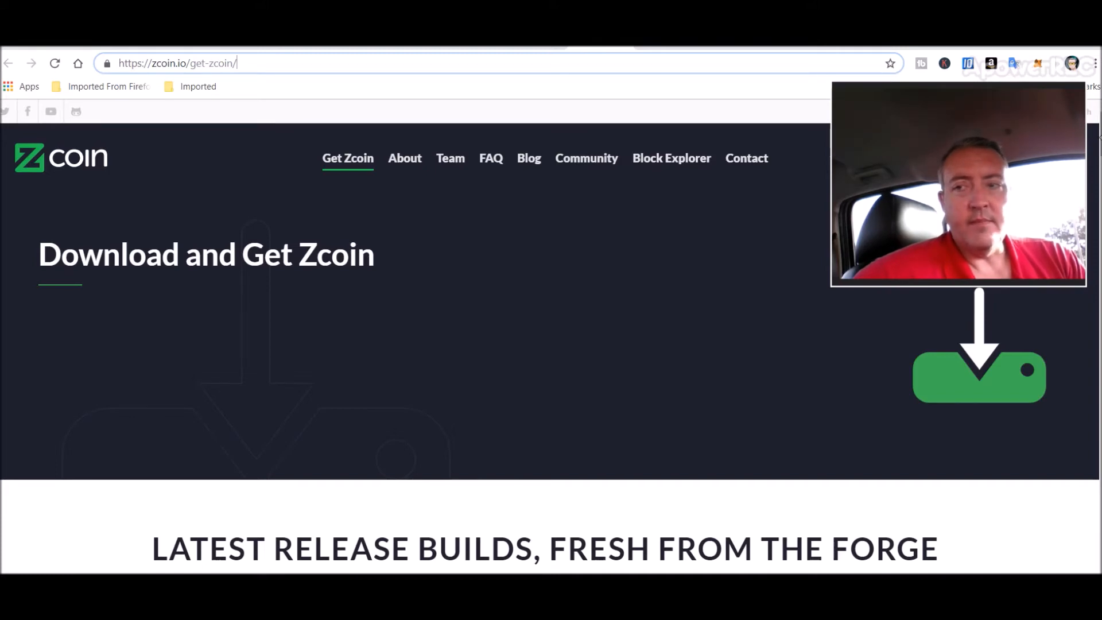
Scroll the Get Zcoin page to the official wallet downloads for Windows, Mac, Linux and Electrum
{"action": "scroll", "scroll_direction": "down", "scroll_amount": 3}
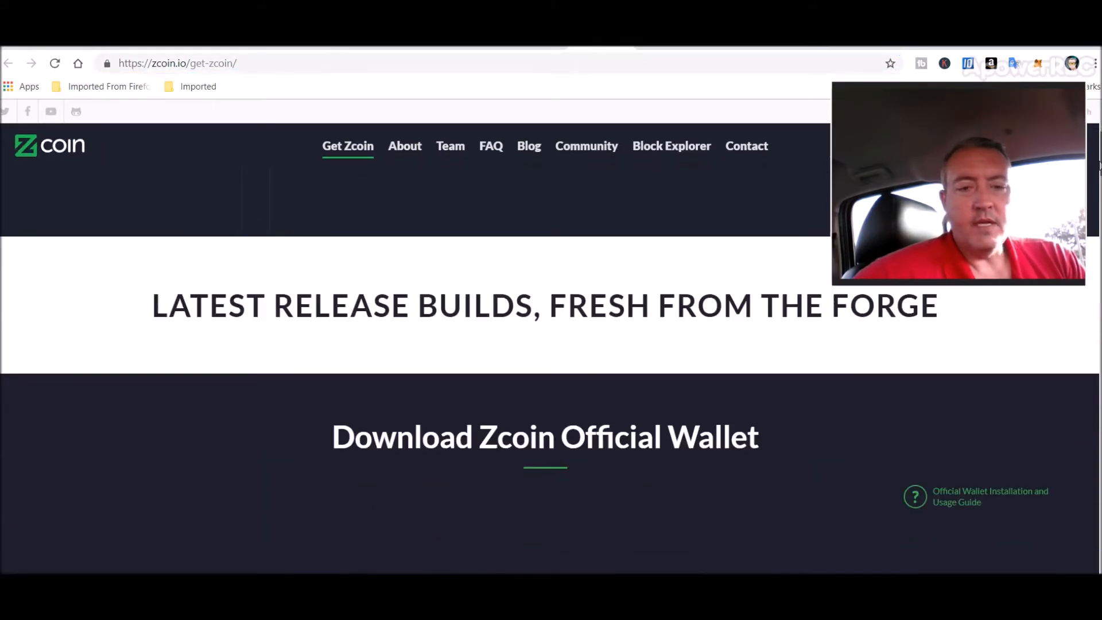
{"action": "scroll", "scroll_direction": "down", "scroll_amount": 3}
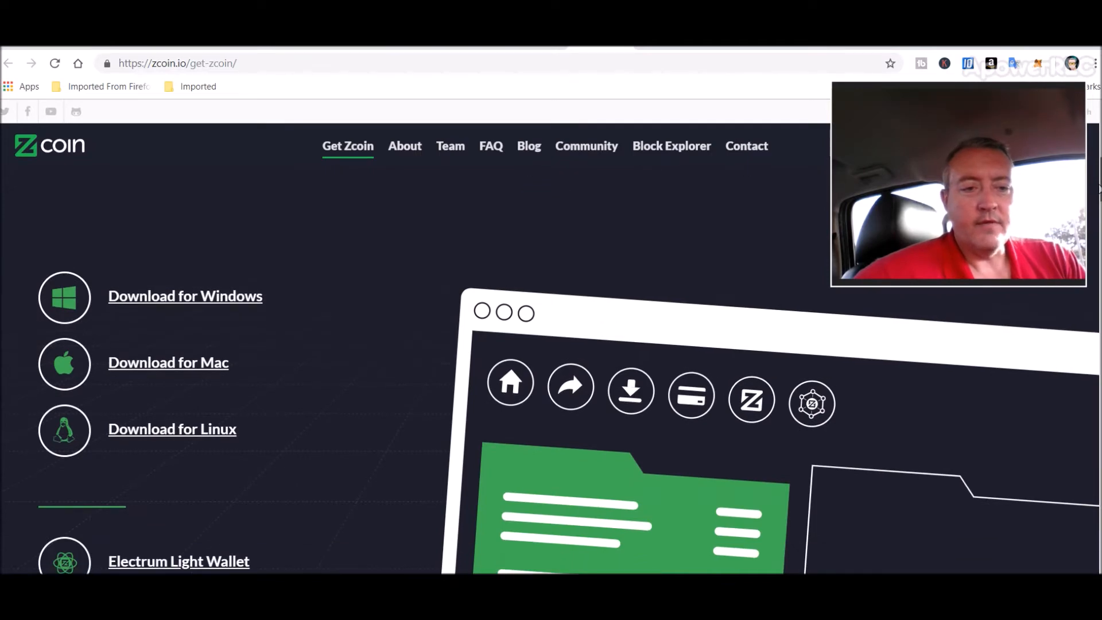
{"action": "scroll", "scroll_direction": "down", "scroll_amount": 3}
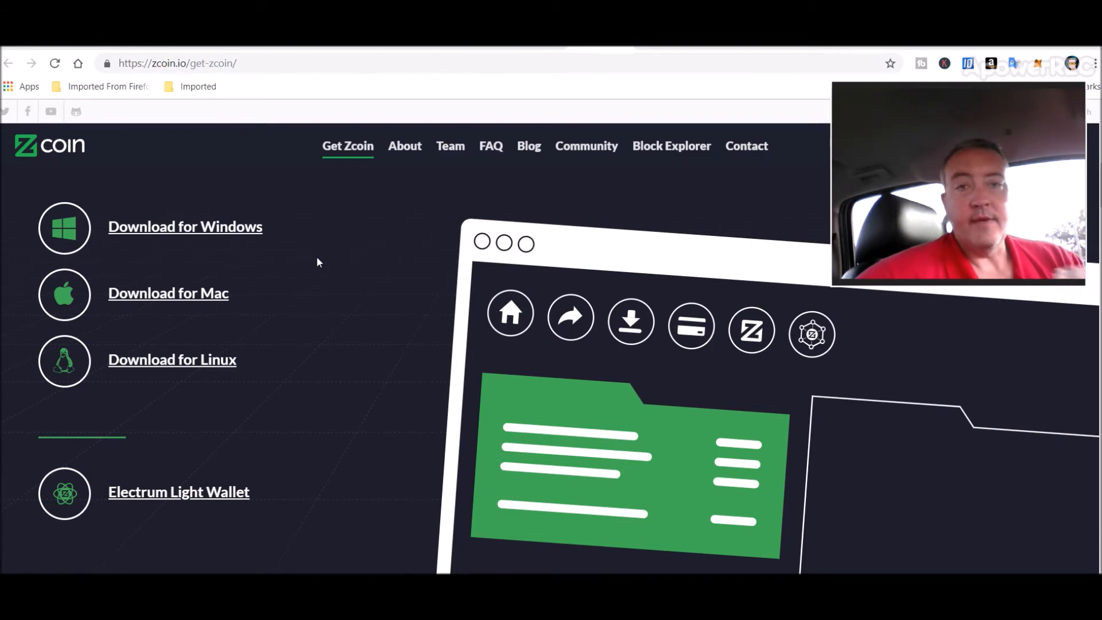
{"action": "mouse_move", "coordinate": [585, 499]}
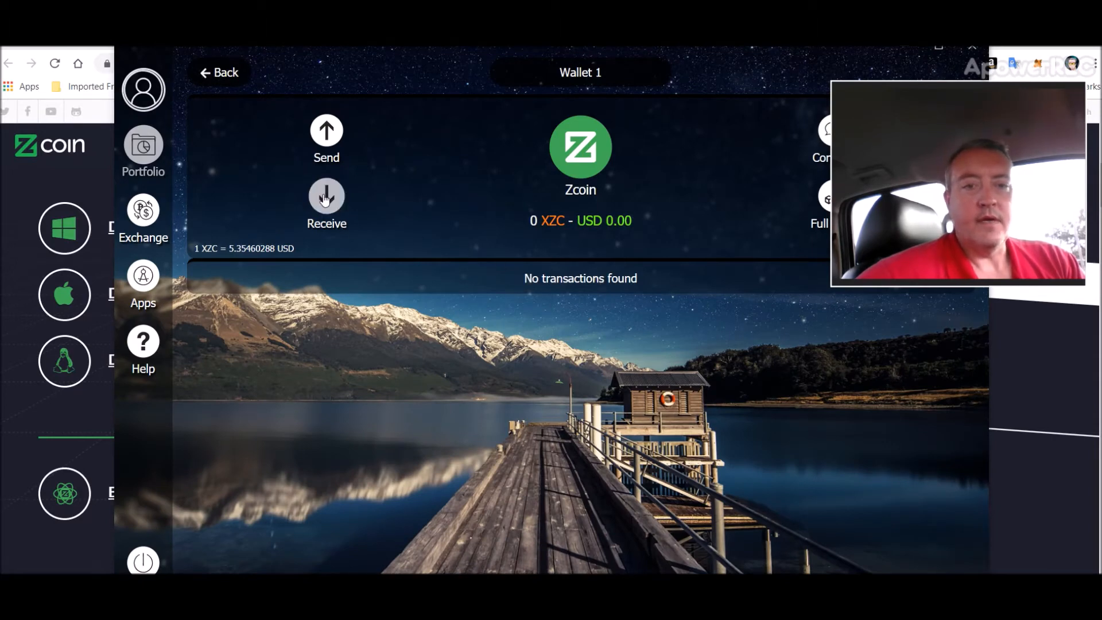
Select the Zcoin asset in ZelCore Wallet 1, showing 0 XZC and no transactions
{"action": "left_click", "coordinate": [326, 204]}
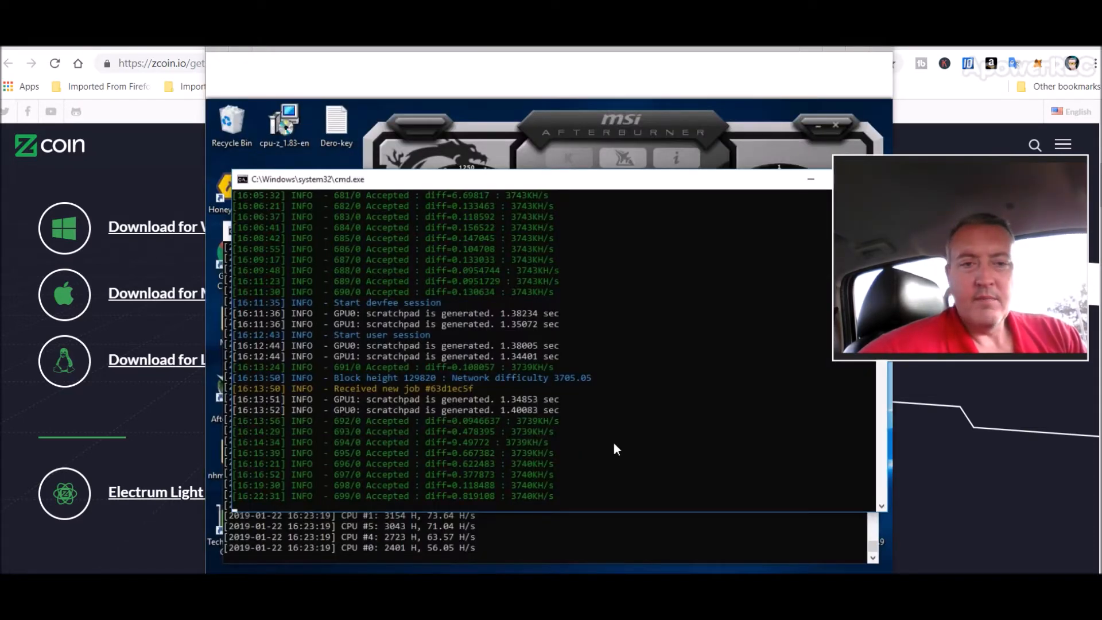
{"action": "mouse_move", "coordinate": [808, 182]}
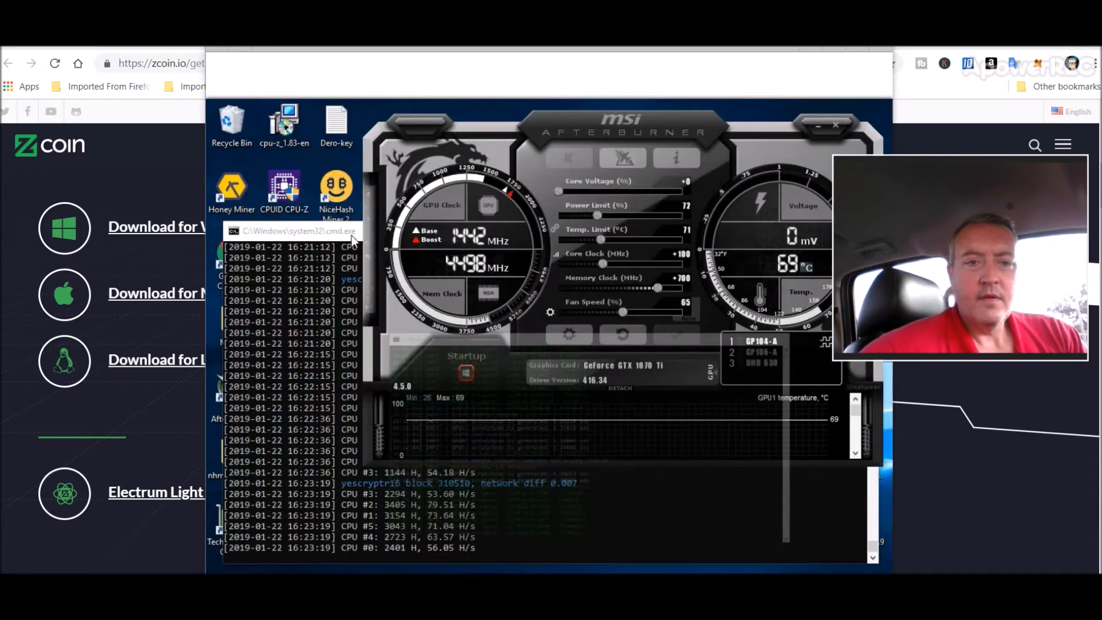
Minimize the miner console and open the Miners folder on the rig's desktop
{"action": "left_click", "coordinate": [302, 231]}
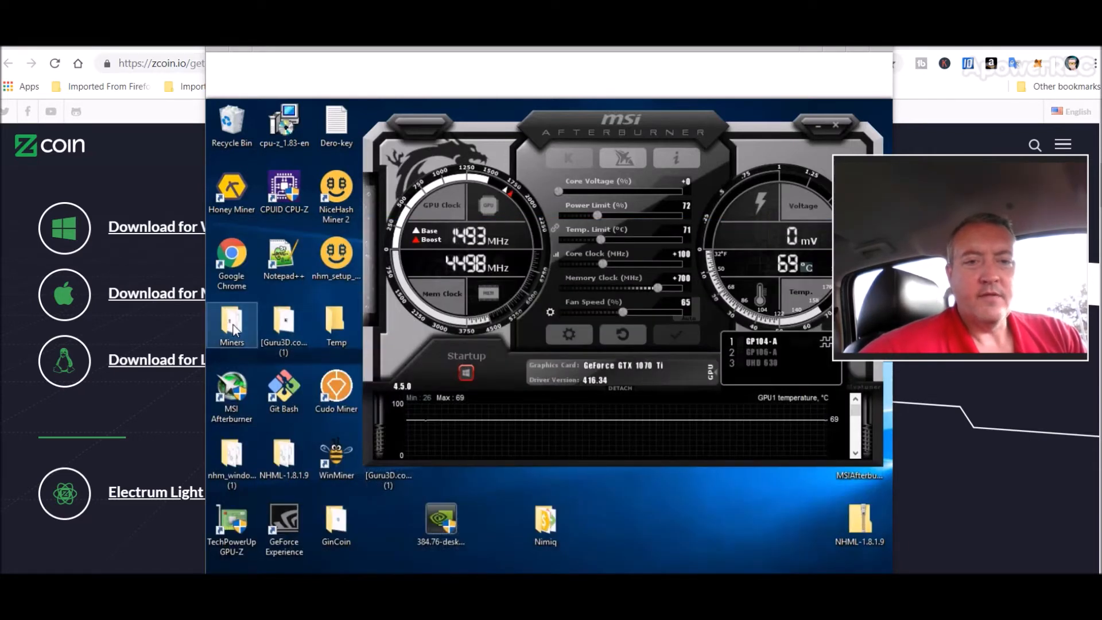
{"action": "double_click", "coordinate": [231, 323]}
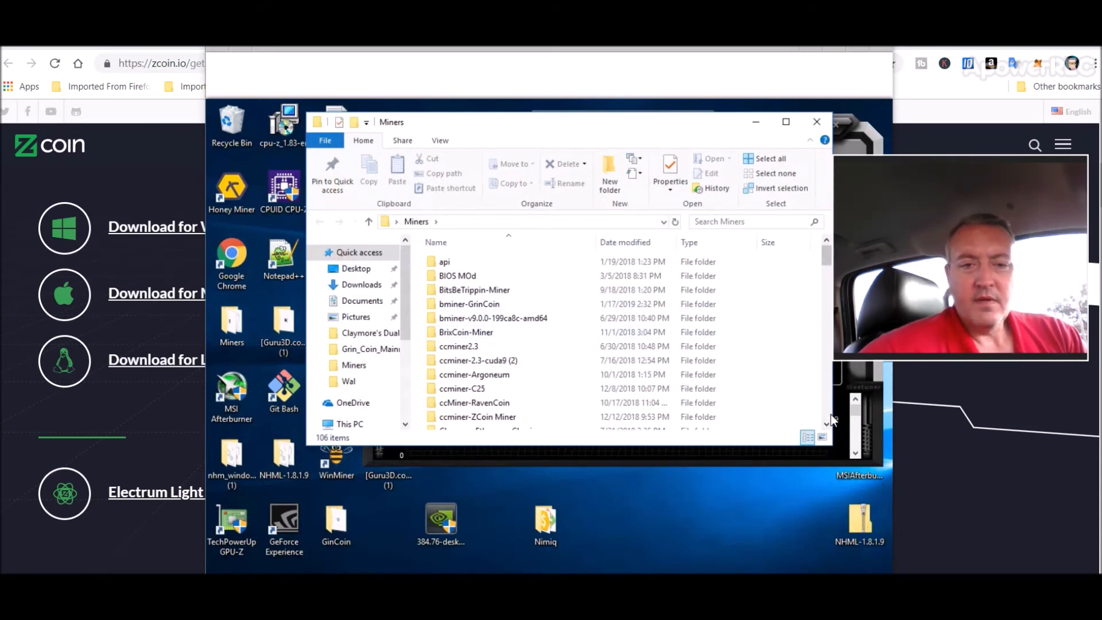
{"action": "scroll", "scroll_direction": "down", "scroll_amount": 3}
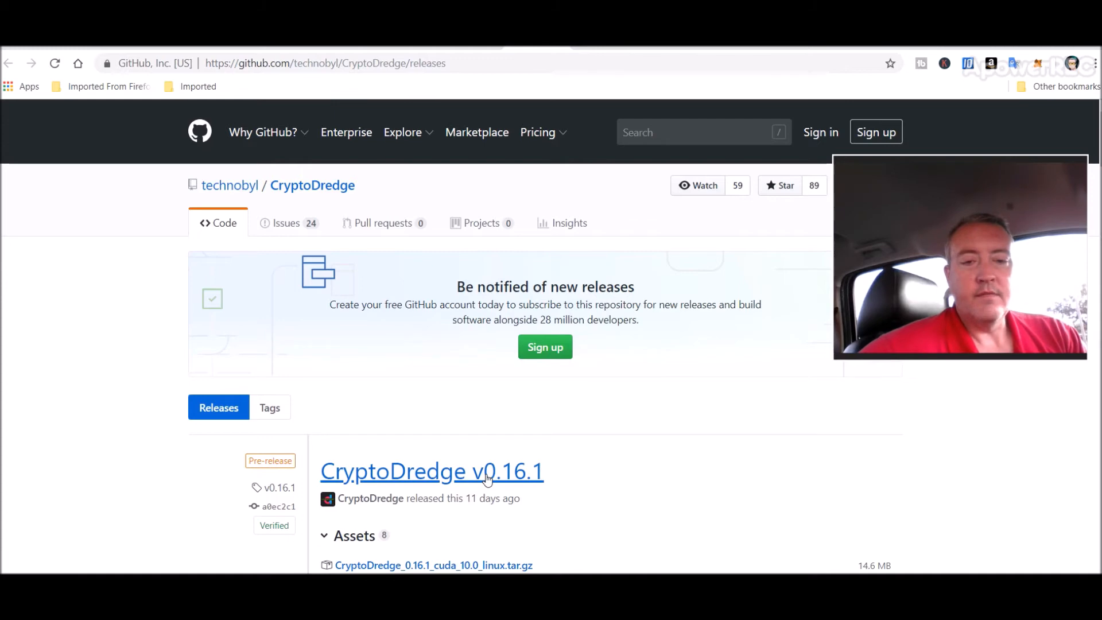
{"action": "mouse_move", "coordinate": [582, 467]}
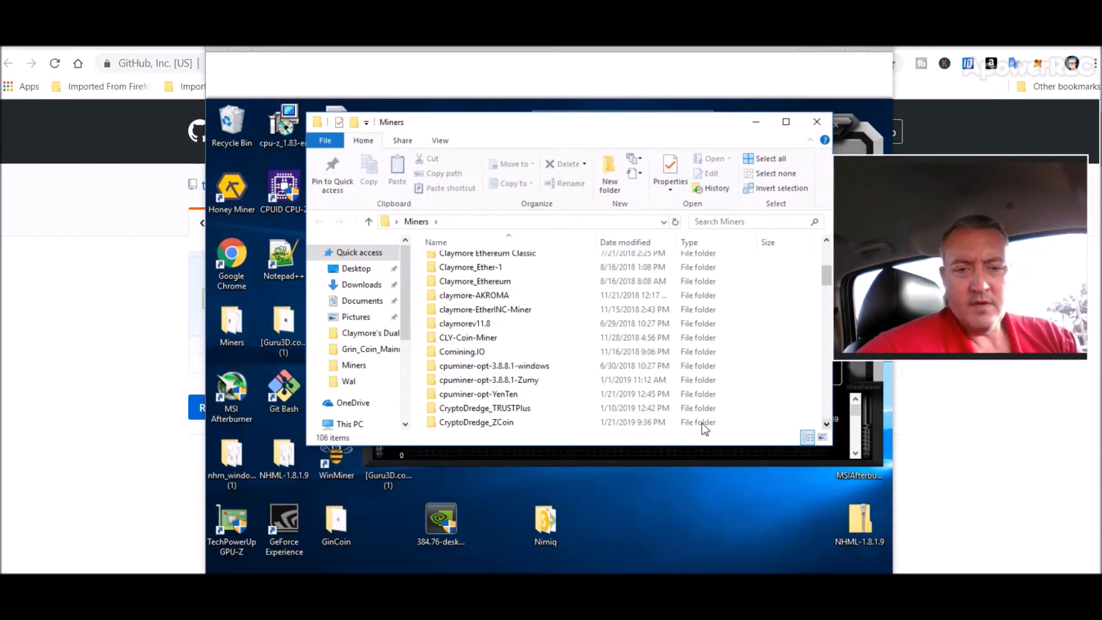
{"action": "mouse_move", "coordinate": [476, 422]}
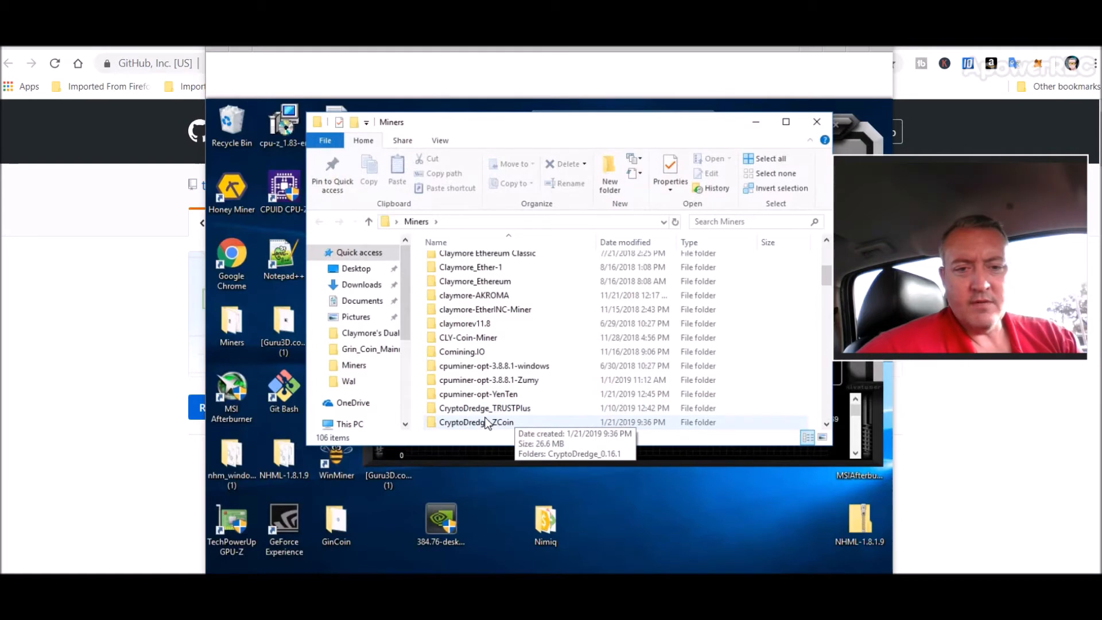
Open RUN.bat in the CryptoDredge_0.16.1 folder for editing, showing the 2miners Zcoin MTP command
{"action": "double_click", "coordinate": [475, 421]}
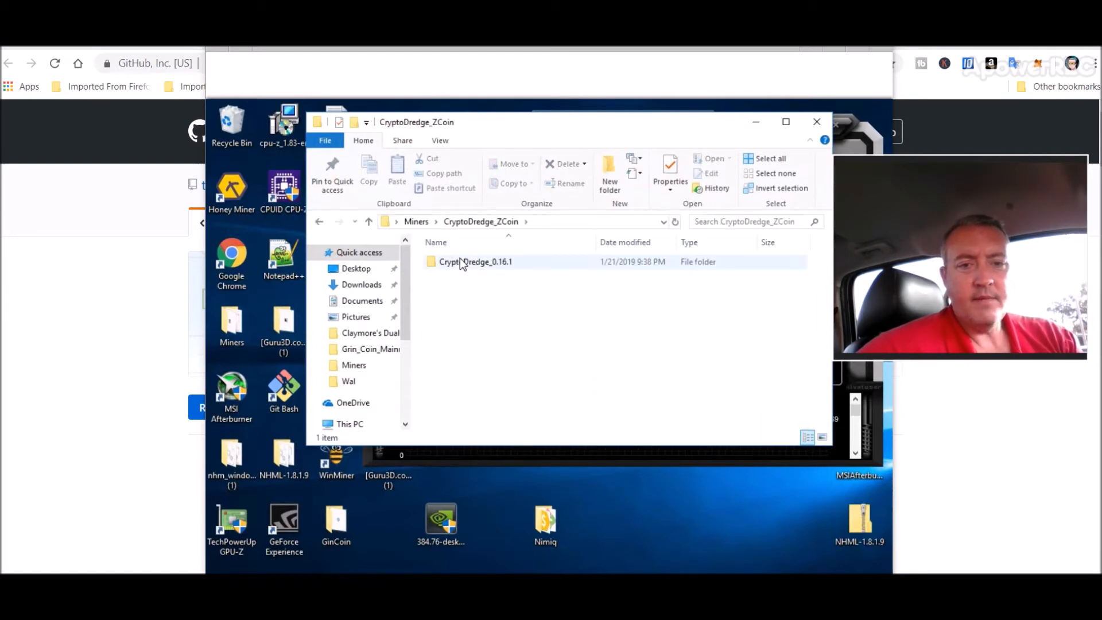
{"action": "double_click", "coordinate": [475, 262]}
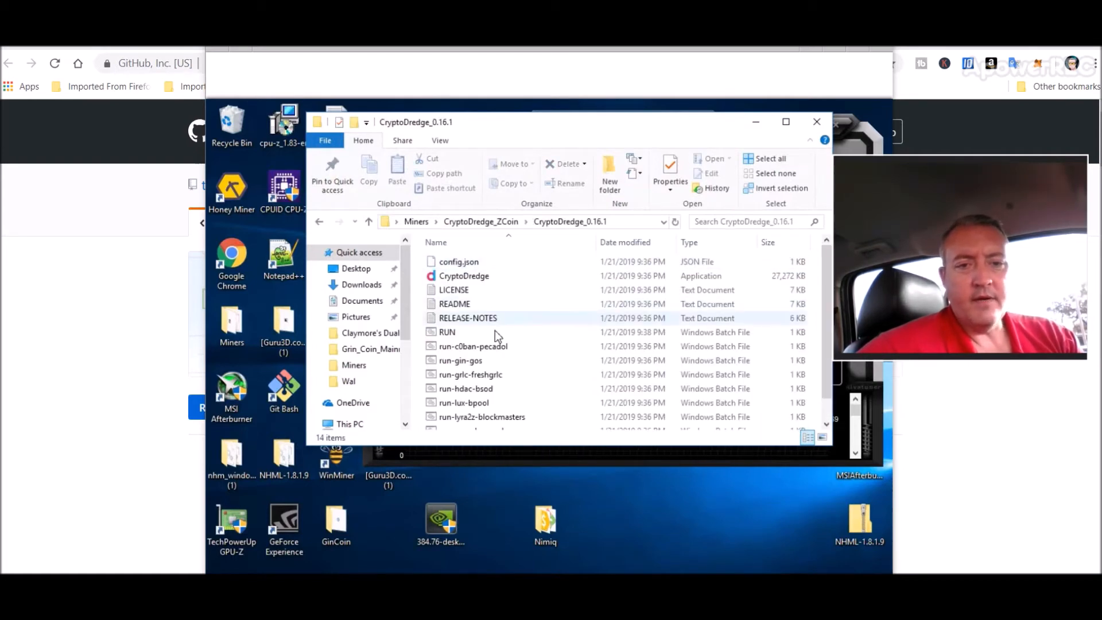
{"action": "left_click", "coordinate": [447, 332]}
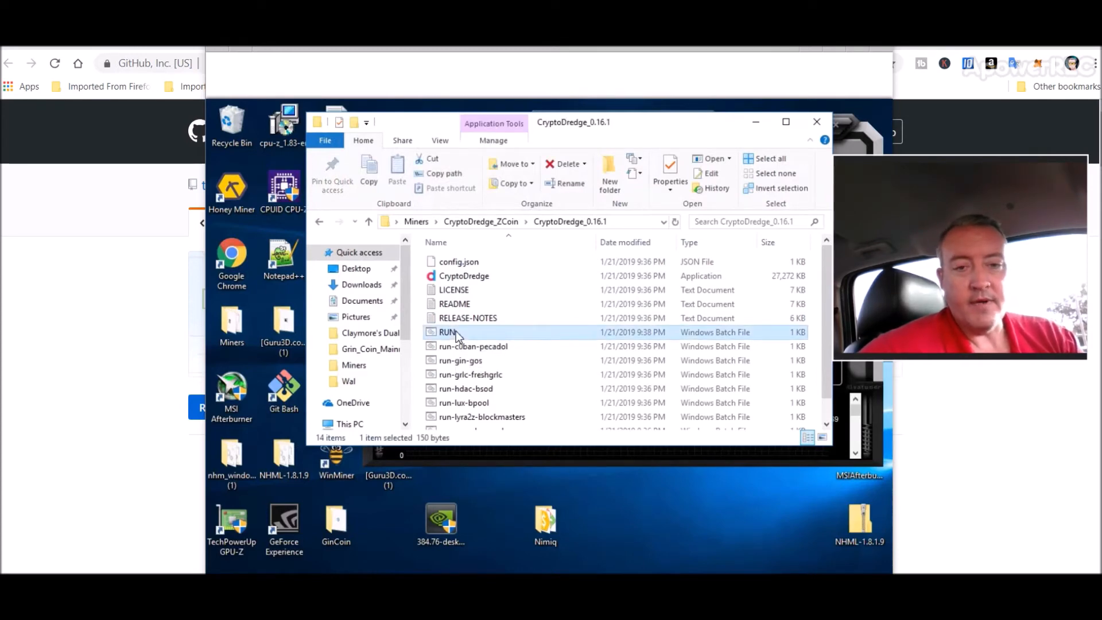
{"action": "double_click", "coordinate": [446, 331]}
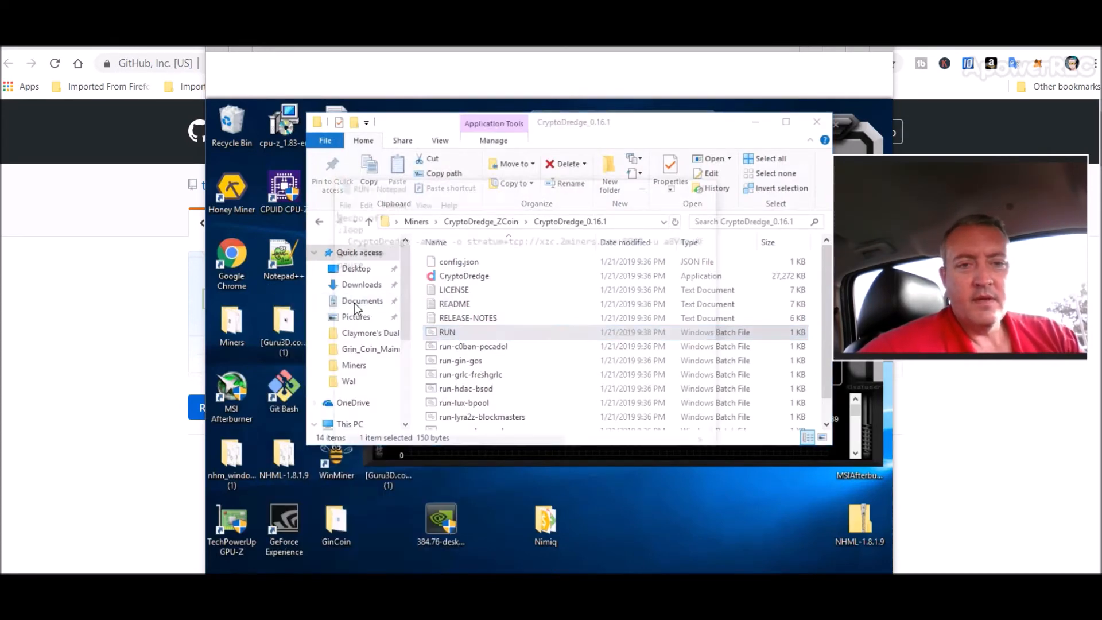
{"action": "double_click", "coordinate": [447, 332]}
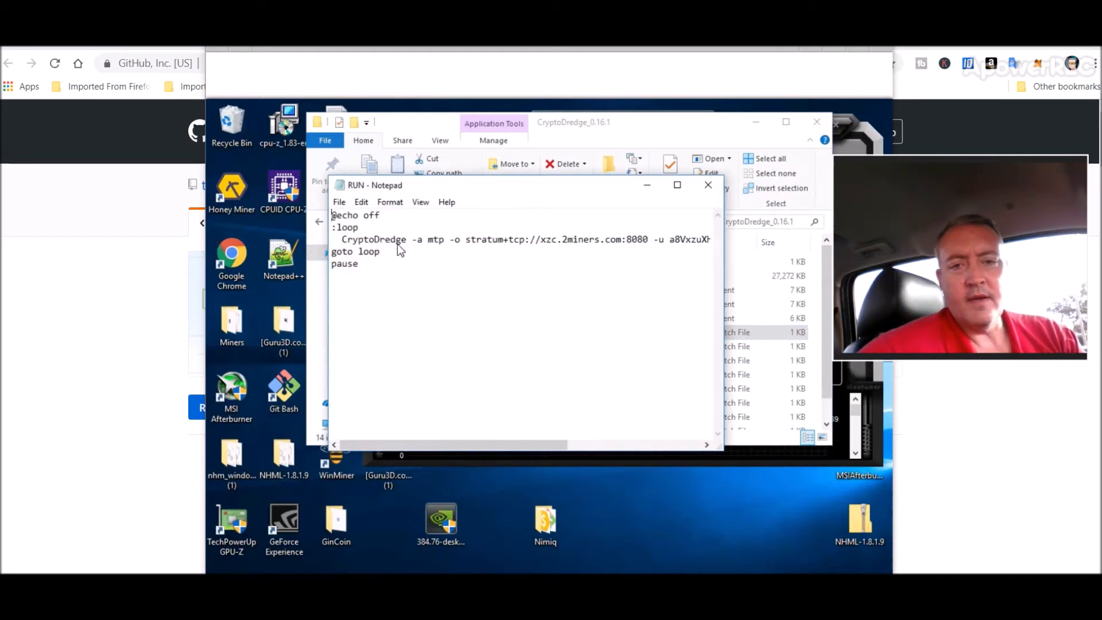
{"action": "mouse_move", "coordinate": [494, 303]}
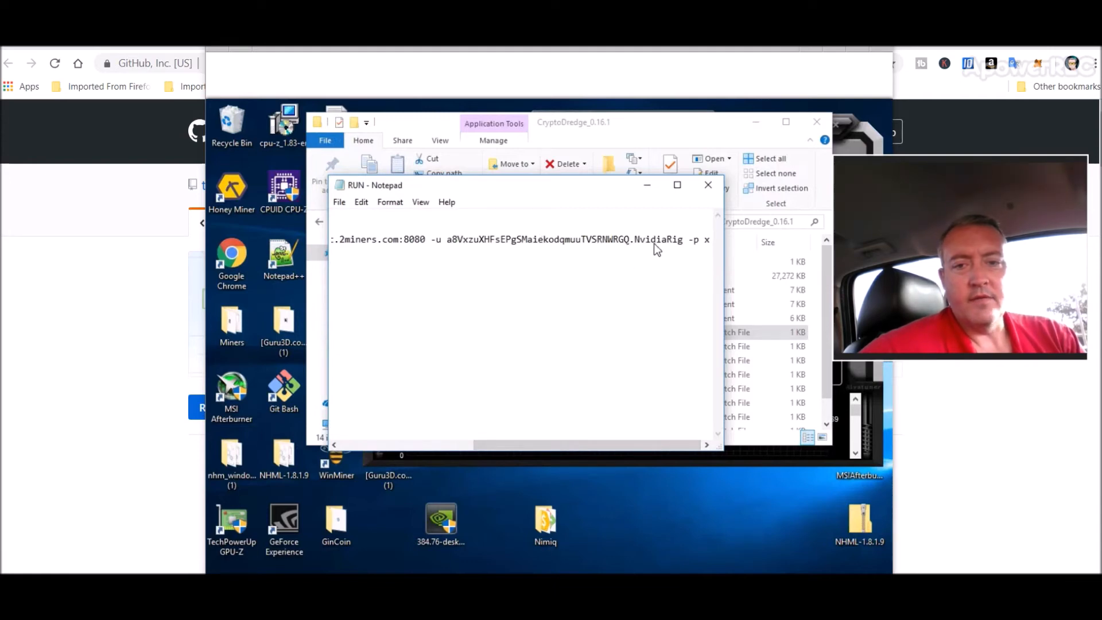
{"action": "mouse_move", "coordinate": [650, 251]}
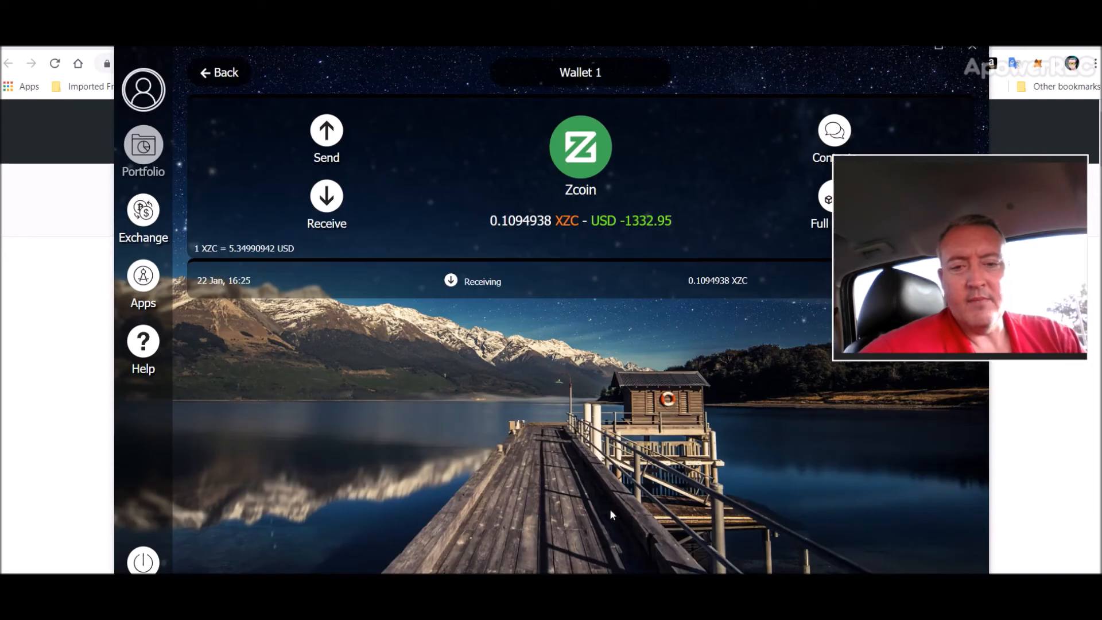
{"action": "left_click", "coordinate": [325, 204]}
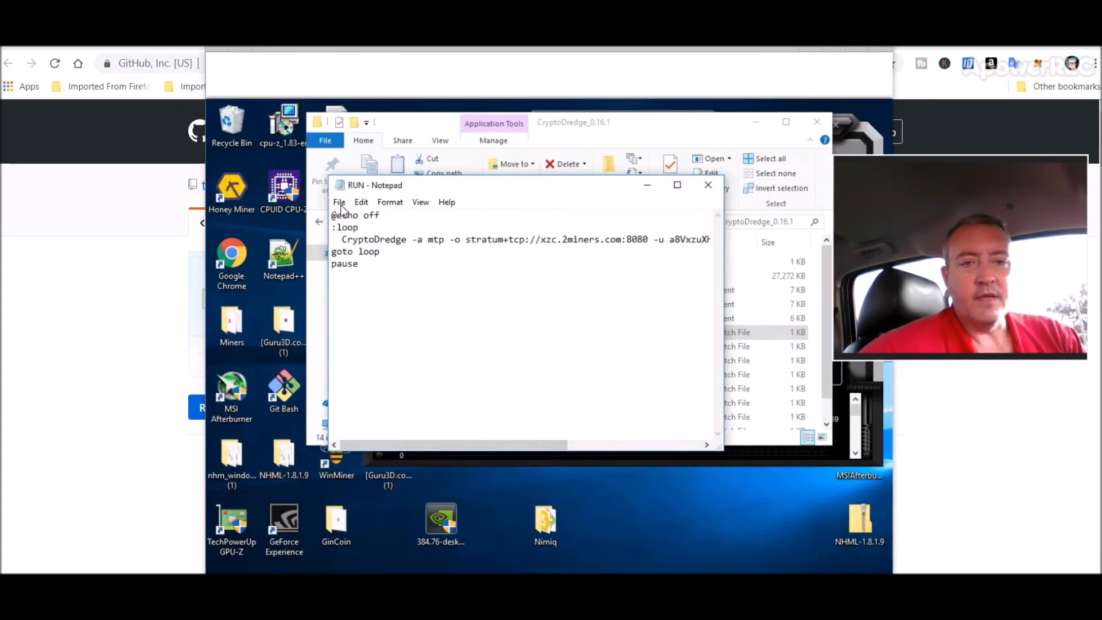
Save the RUN script via Save As into the CryptoDredge folder under the same name
{"action": "left_click", "coordinate": [340, 202]}
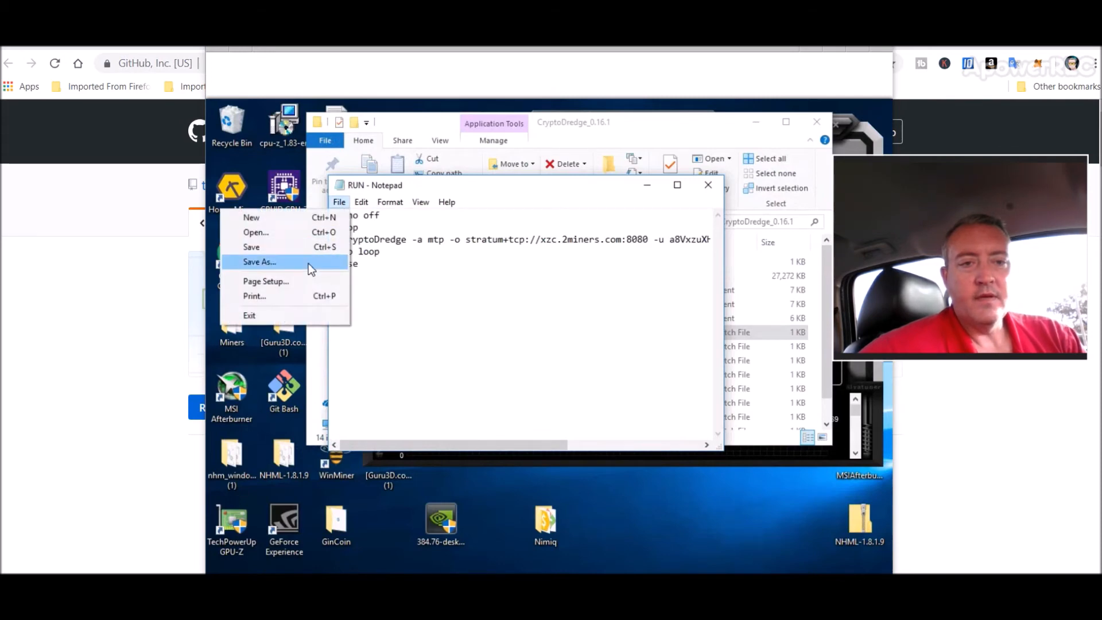
{"action": "left_click", "coordinate": [259, 262]}
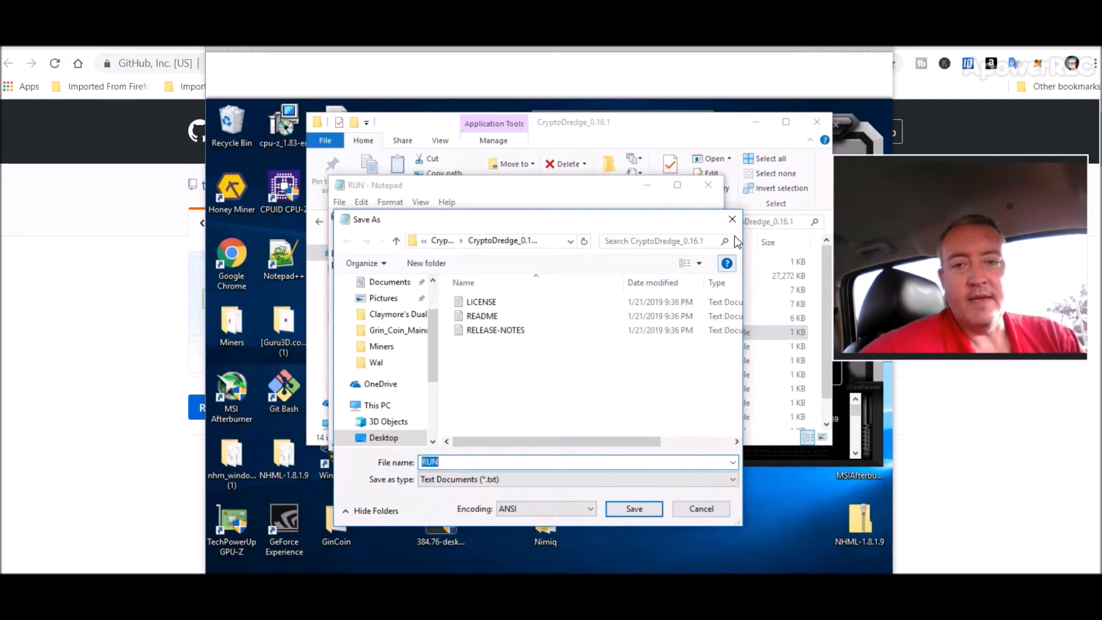
{"action": "left_click", "coordinate": [700, 508]}
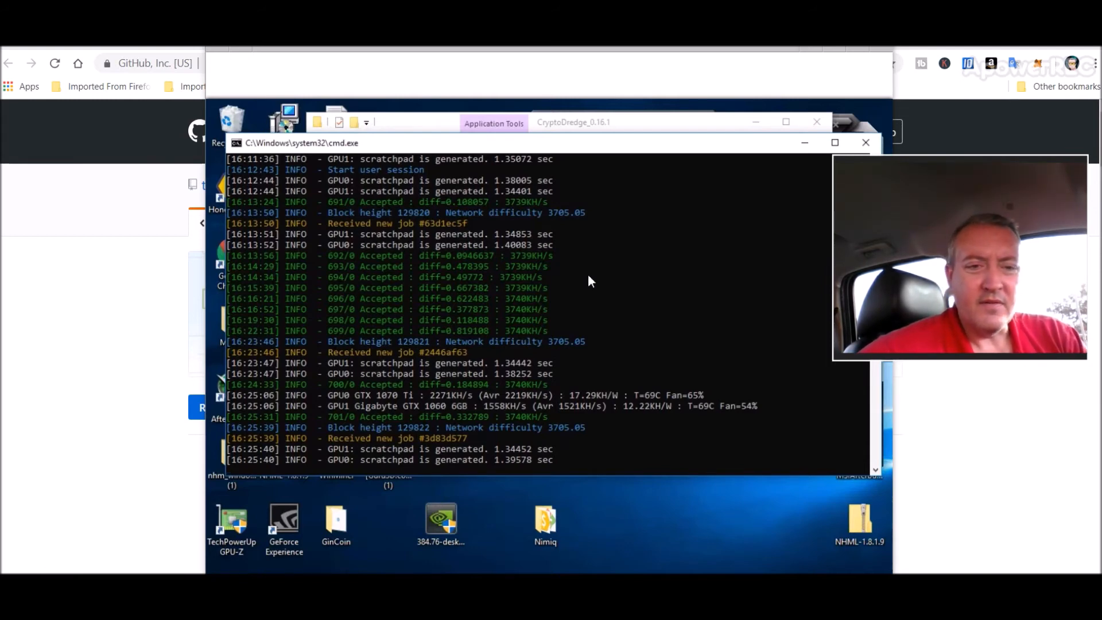
{"action": "mouse_move", "coordinate": [341, 336]}
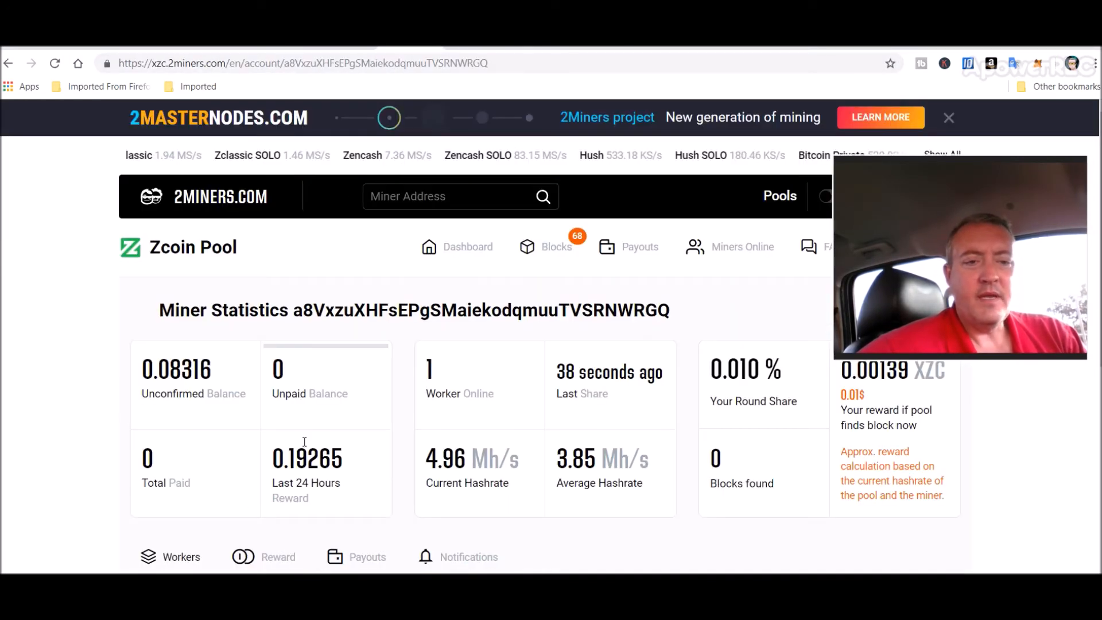
Reload the 2miners Zcoin account page to refresh the worker stats at 4.96 Mh/s
{"action": "left_click", "coordinate": [55, 64]}
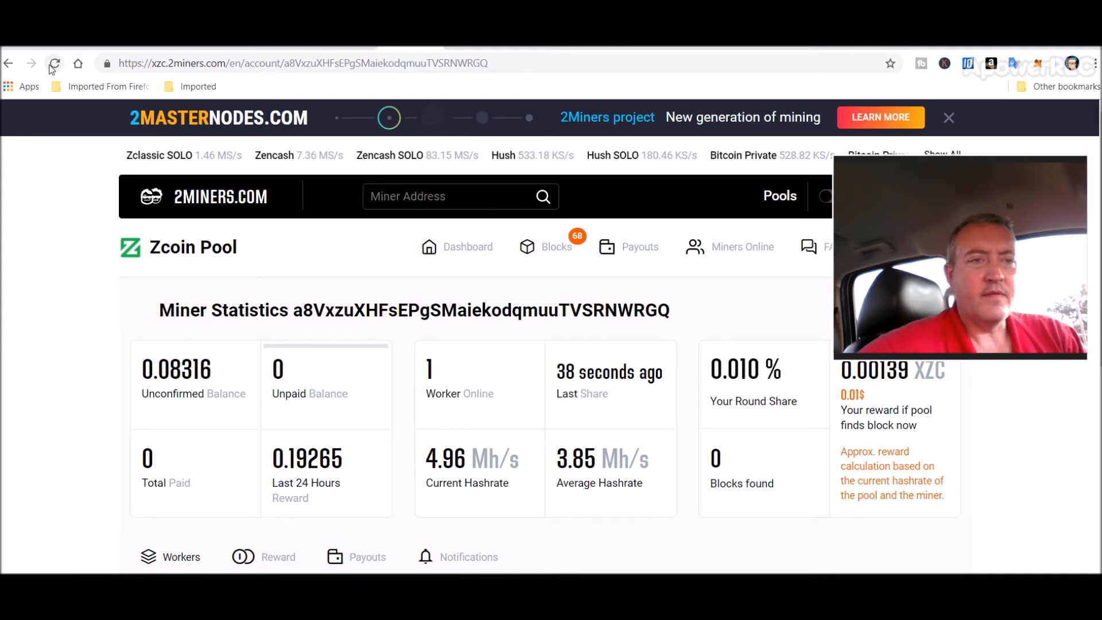
{"action": "left_click", "coordinate": [54, 63]}
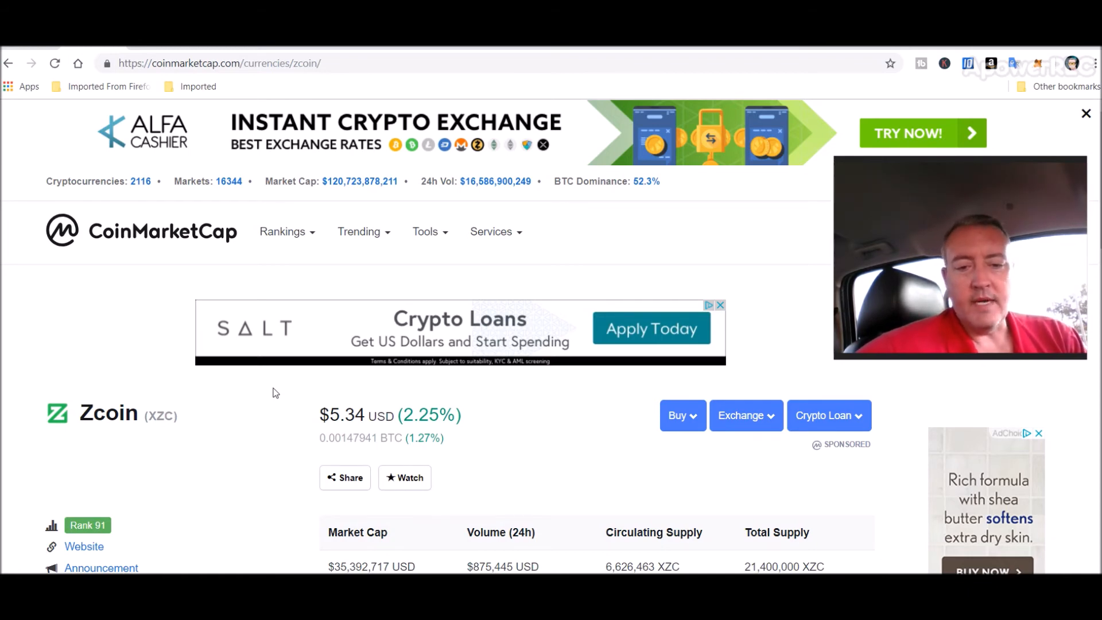
{"action": "mouse_move", "coordinate": [1044, 173]}
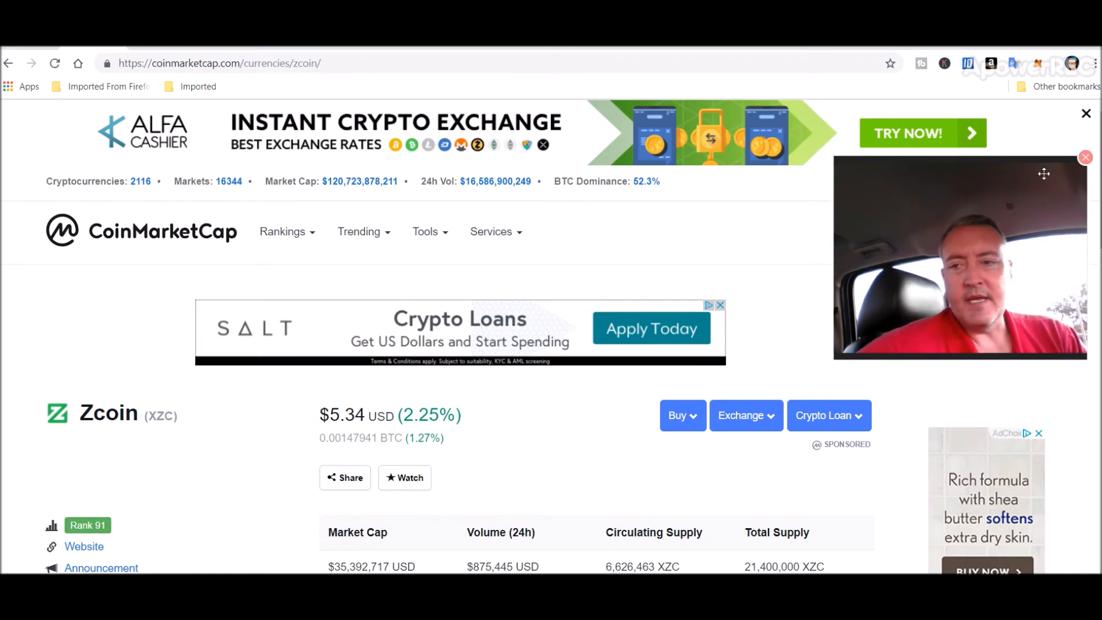
Scroll CoinMarketCap's Zcoin page ($5.34) down to the all-time charts section
{"action": "scroll", "scroll_direction": "down", "scroll_amount": 3}
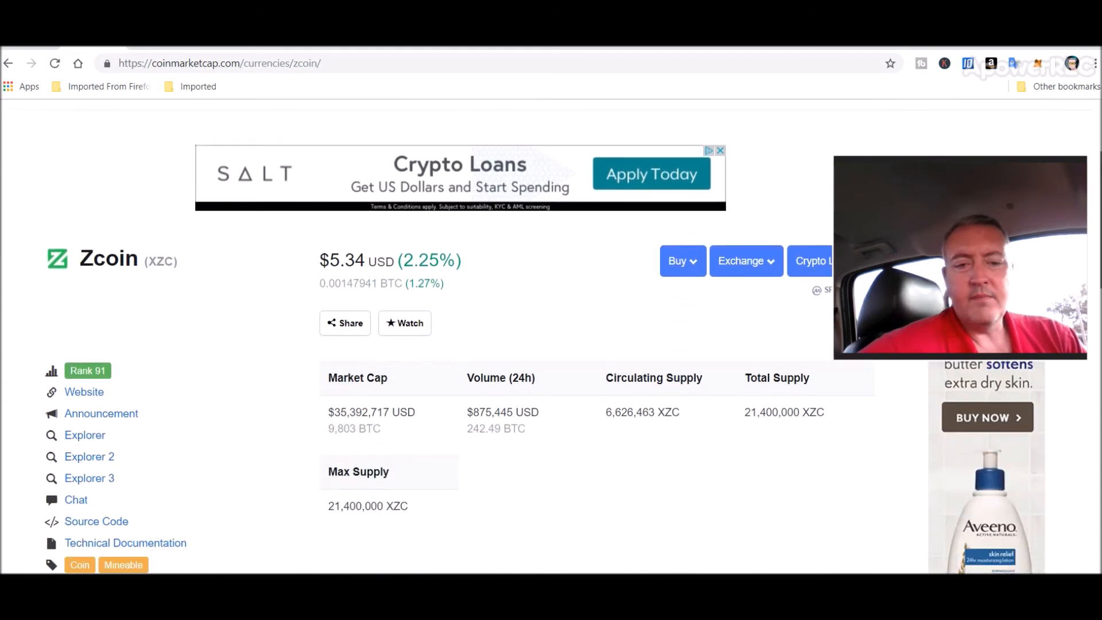
{"action": "scroll", "scroll_direction": "down", "scroll_amount": 3}
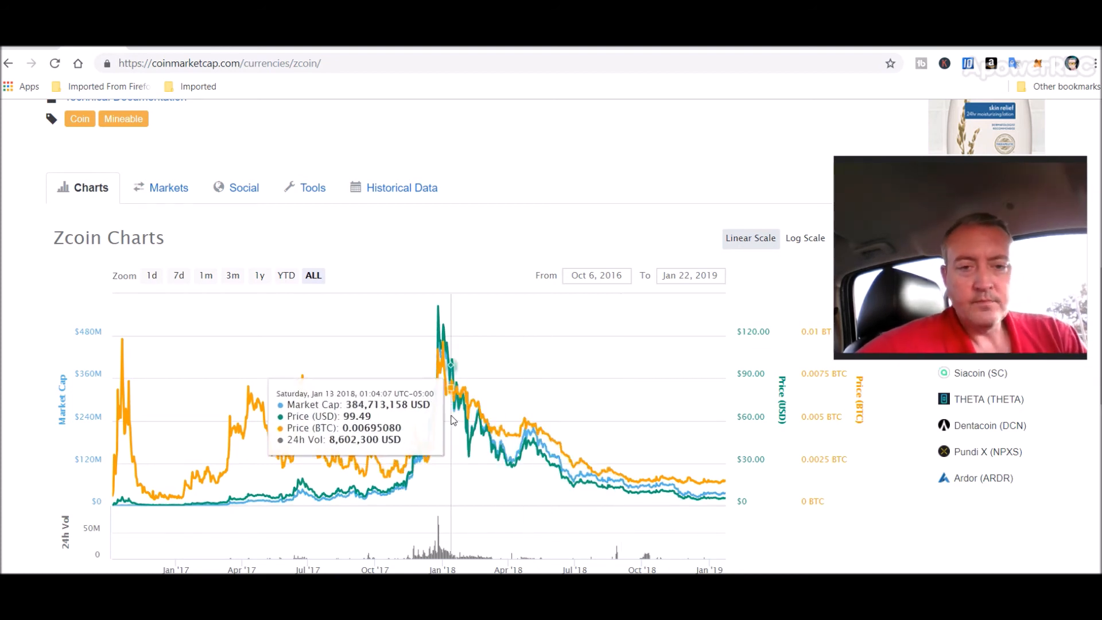
{"action": "mouse_move", "coordinate": [445, 417]}
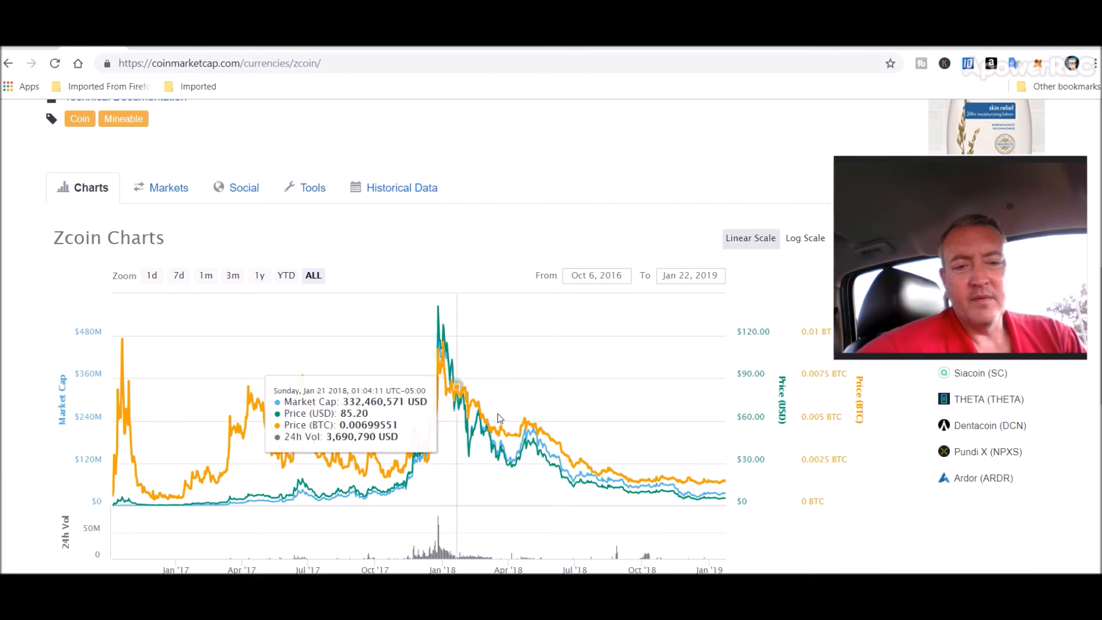
{"action": "mouse_move", "coordinate": [661, 244]}
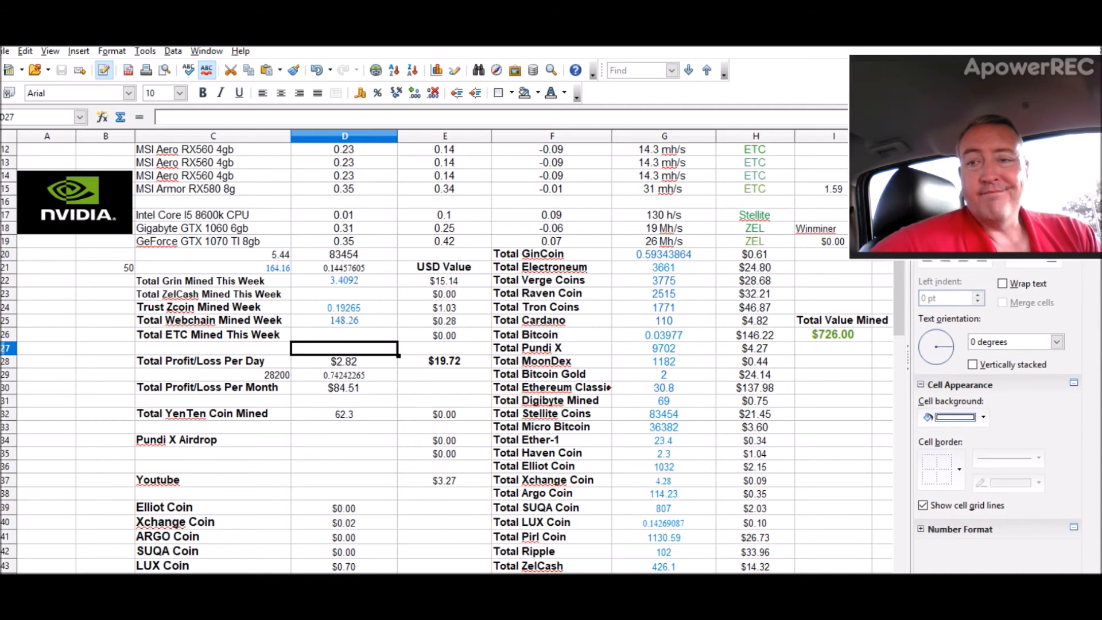
{"action": "mouse_move", "coordinate": [1043, 49]}
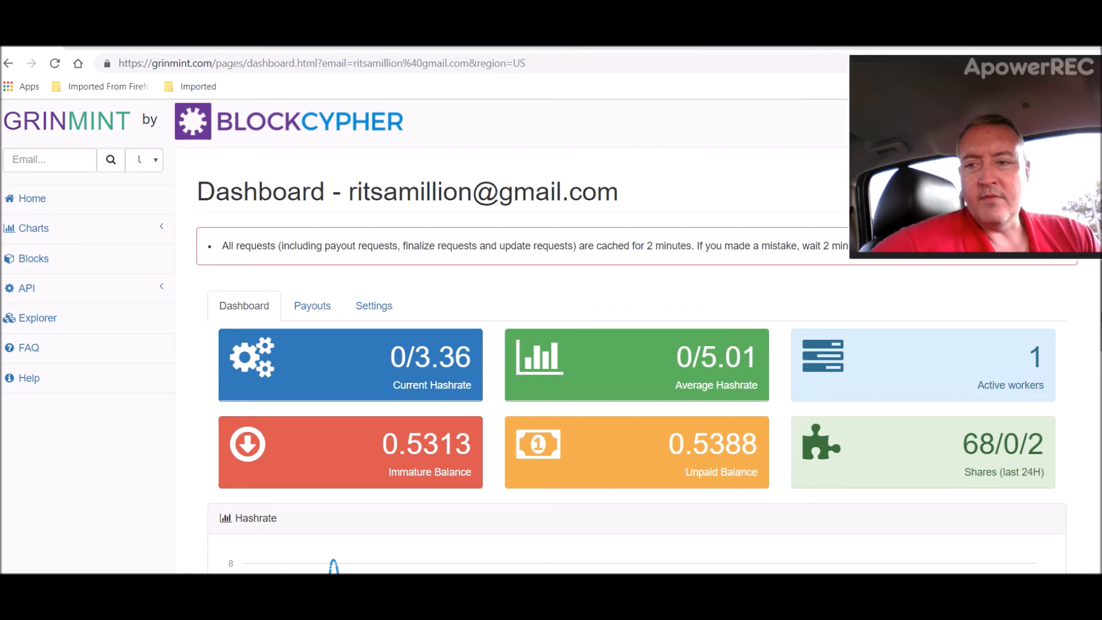
Scroll the GrinMint dashboard to the hashrate and immature/unpaid Grin balances
{"action": "scroll", "scroll_direction": "down", "scroll_amount": 3}
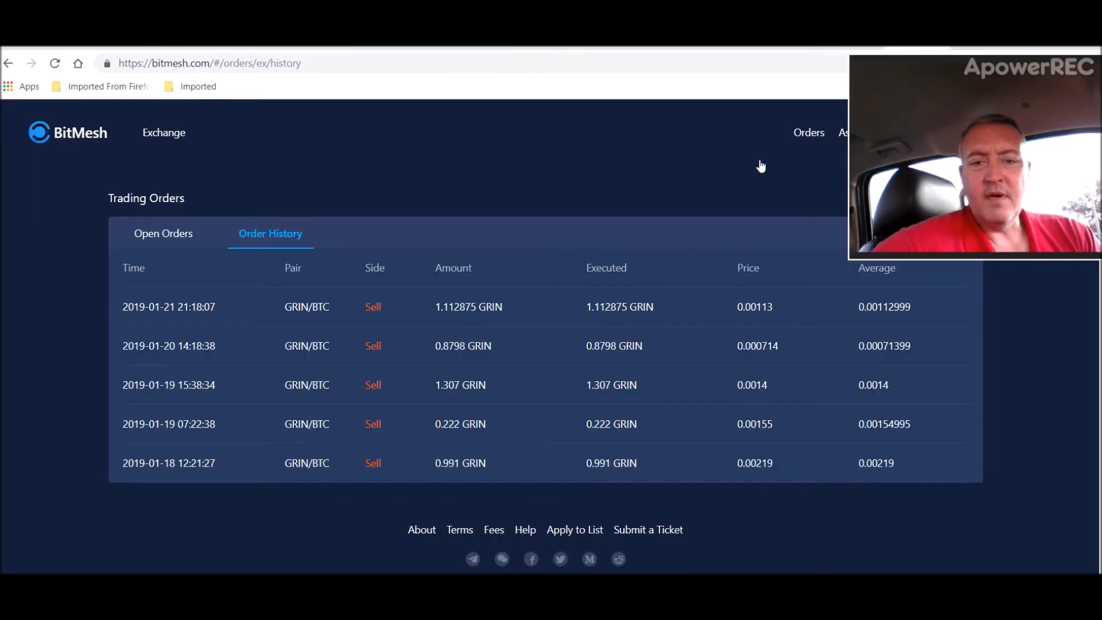
{"action": "mouse_move", "coordinate": [418, 496]}
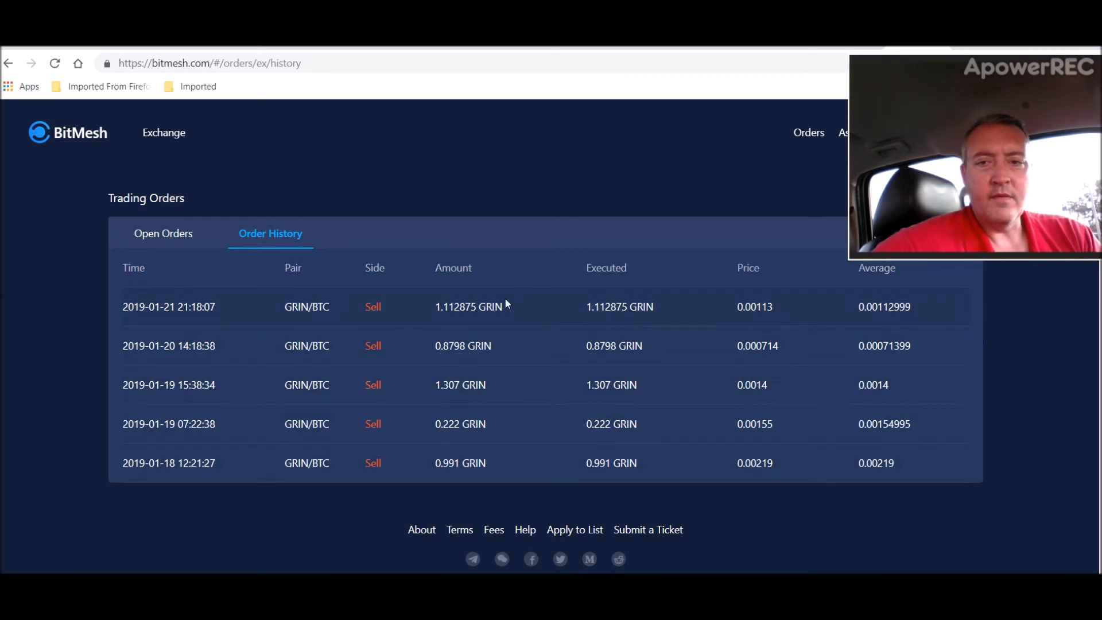
Go from the Grin order history to BitMesh's Exchange trading page
{"action": "left_click", "coordinate": [163, 133]}
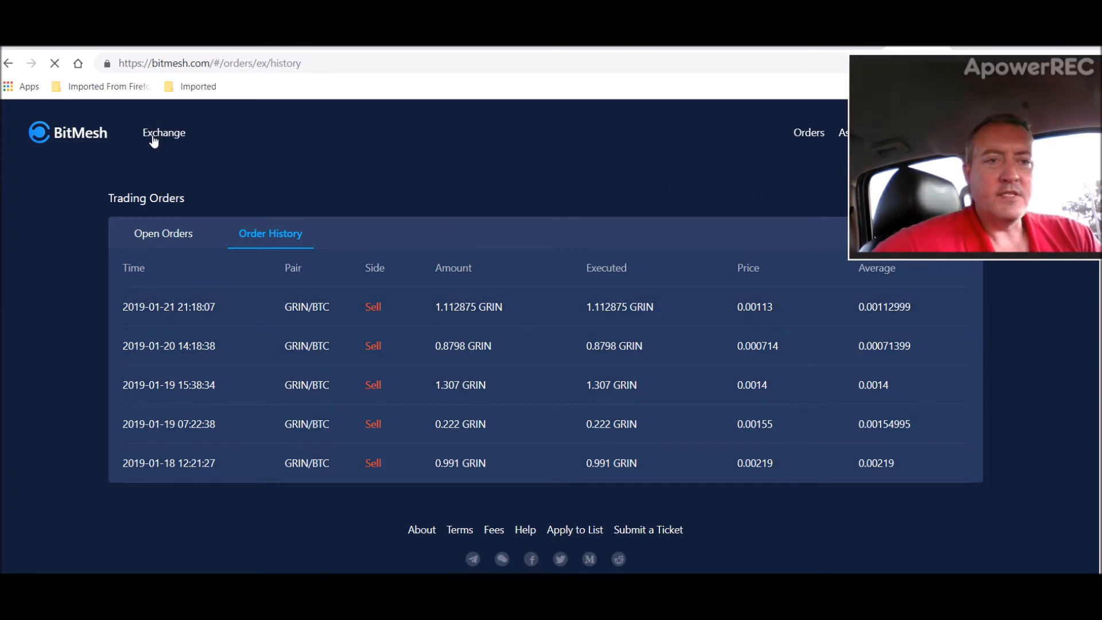
{"action": "left_click", "coordinate": [163, 134]}
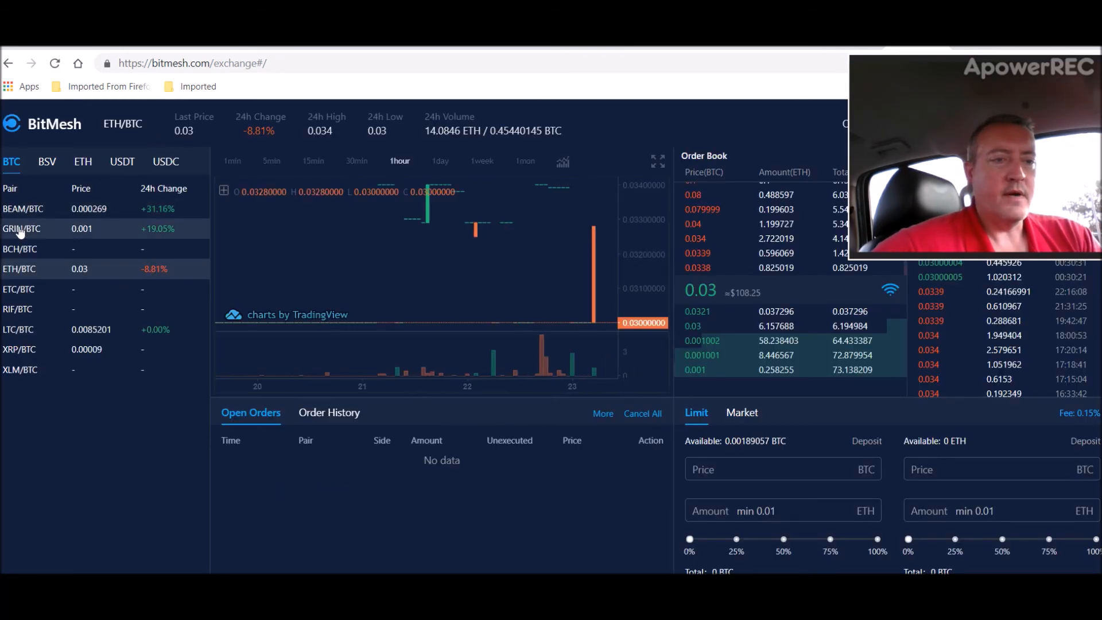
Switch to the GRIN/BTC market showing its chart, order book and 0.001 BTC last price
{"action": "left_click", "coordinate": [20, 228]}
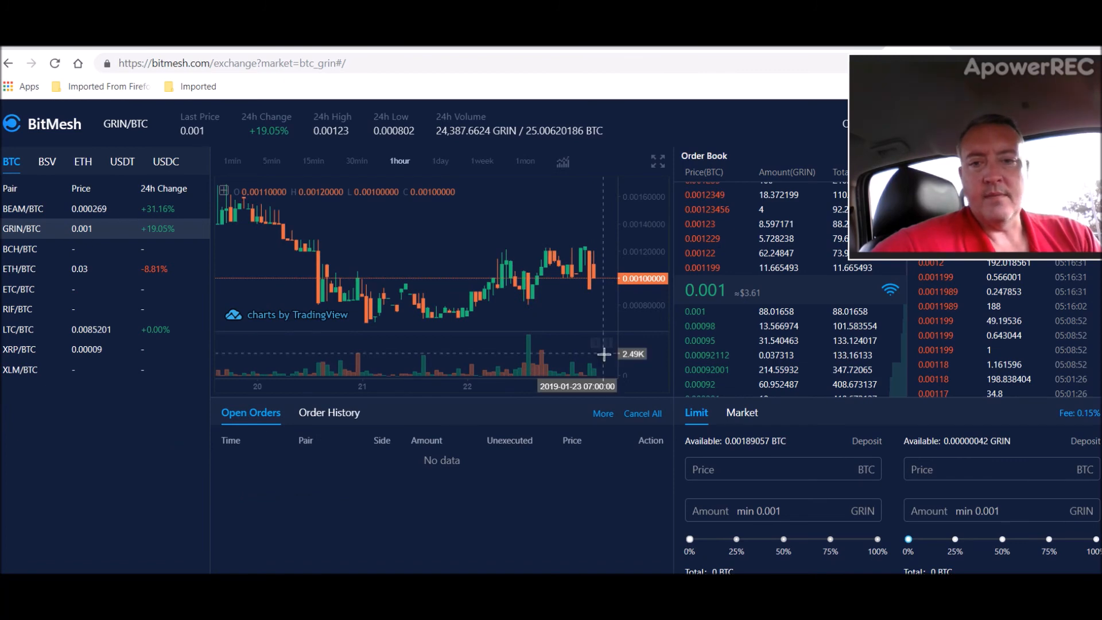
{"action": "mouse_move", "coordinate": [762, 295]}
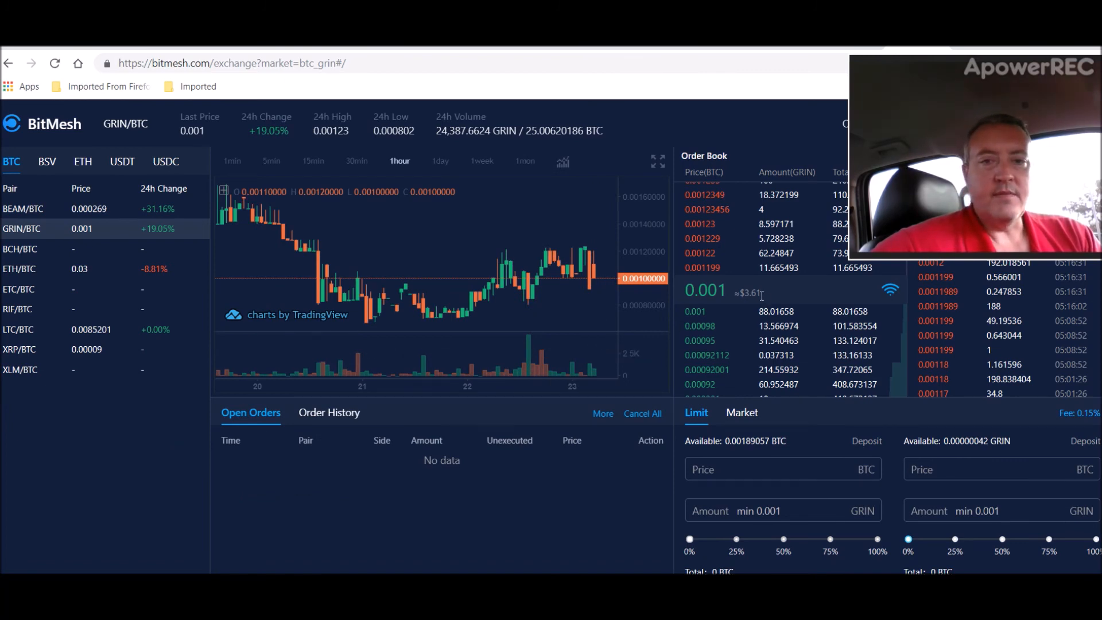
{"action": "mouse_move", "coordinate": [525, 290]}
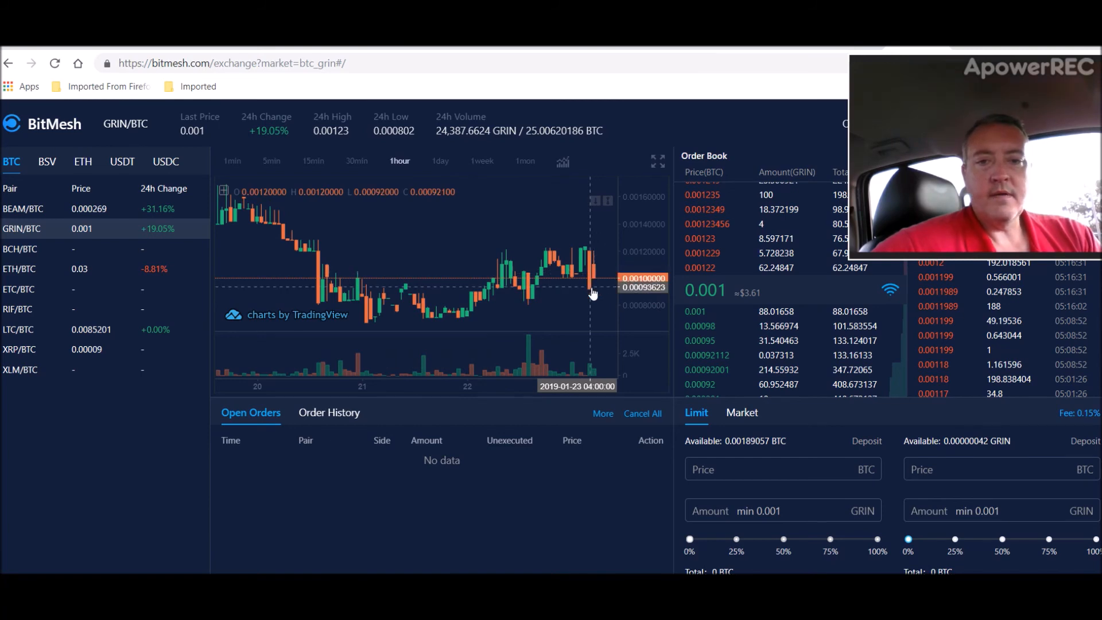
{"action": "mouse_move", "coordinate": [233, 480]}
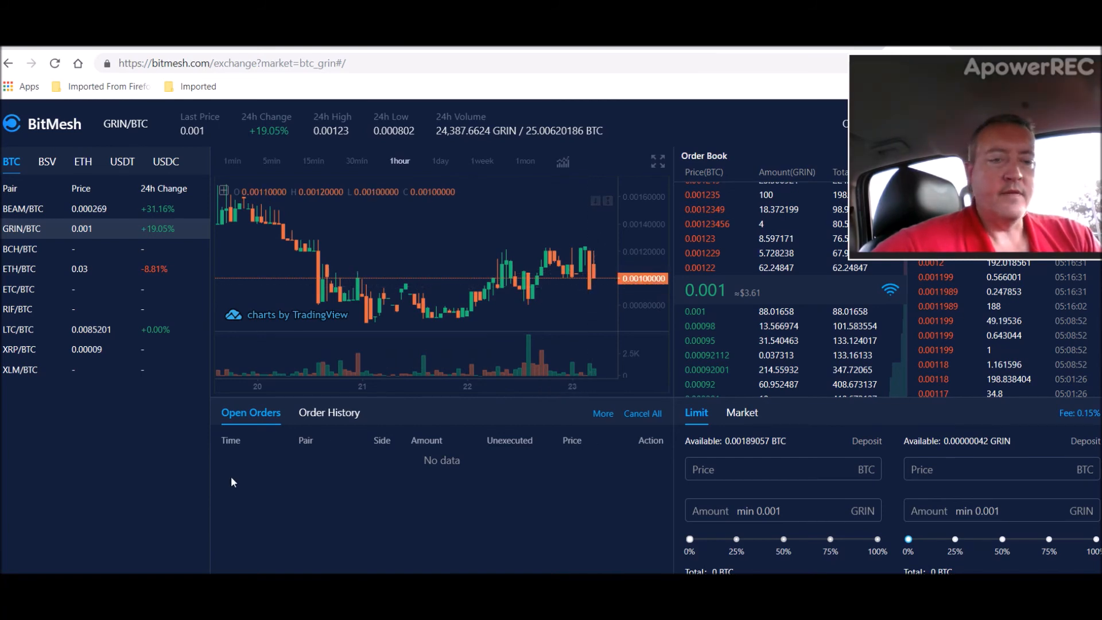
{"action": "mouse_move", "coordinate": [203, 496]}
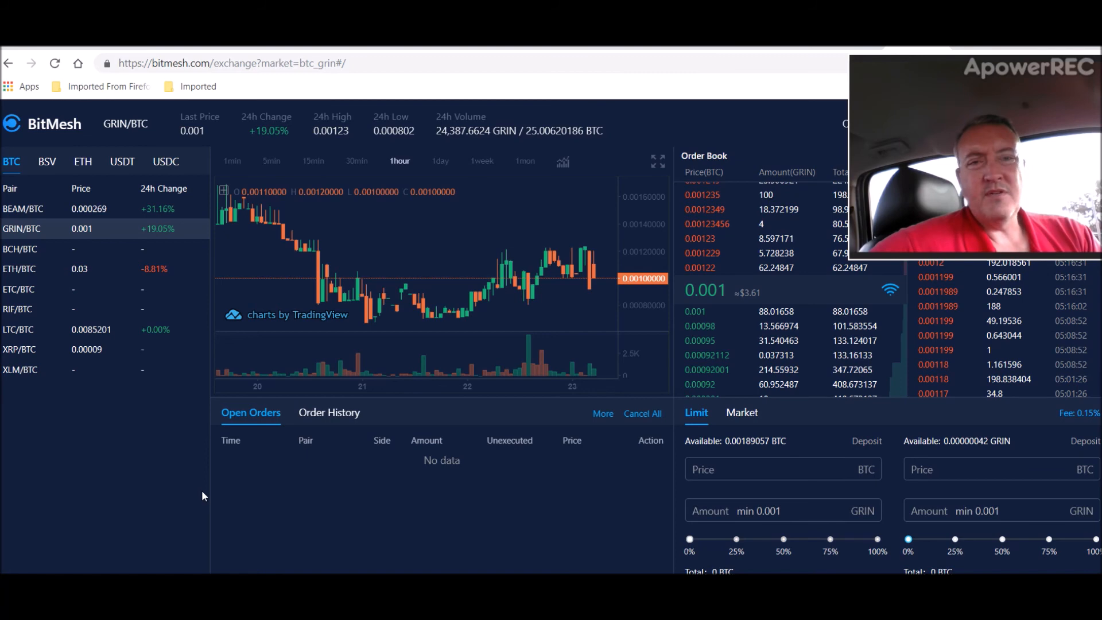